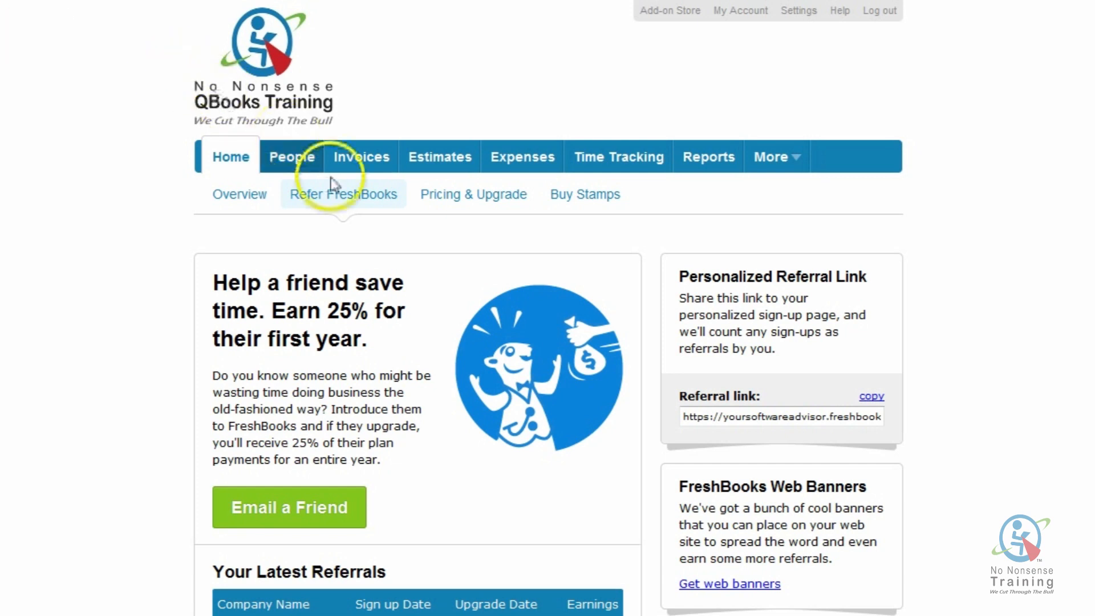
Step: Open the Invoices list showing the three ABC Consulting invoices totaling 2,373.00 CAD
{"action": "left_click", "coordinate": [360, 157]}
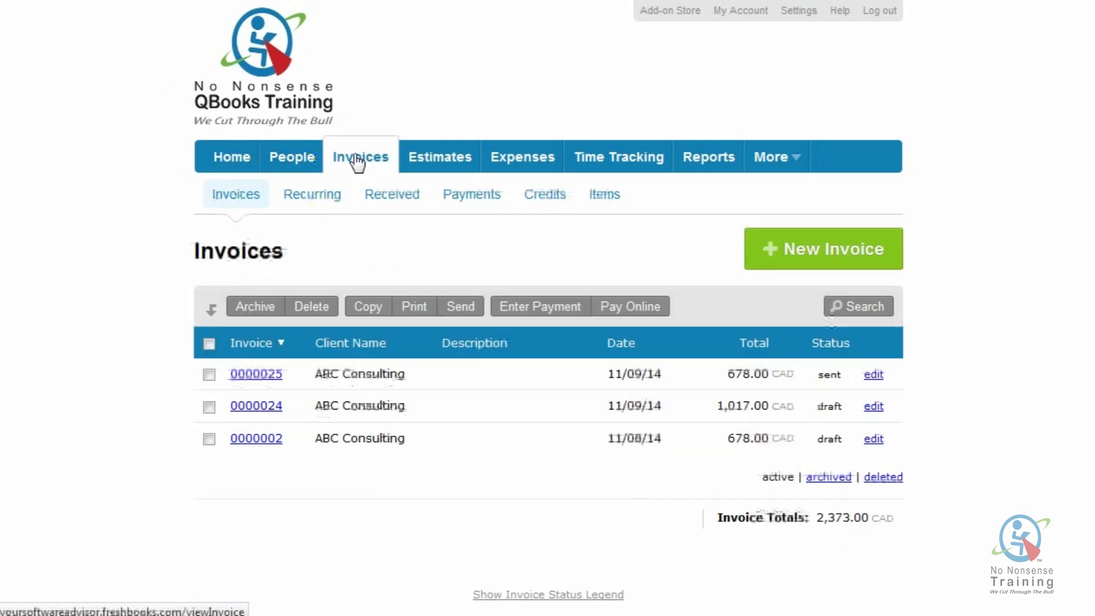
{"action": "left_click", "coordinate": [235, 197]}
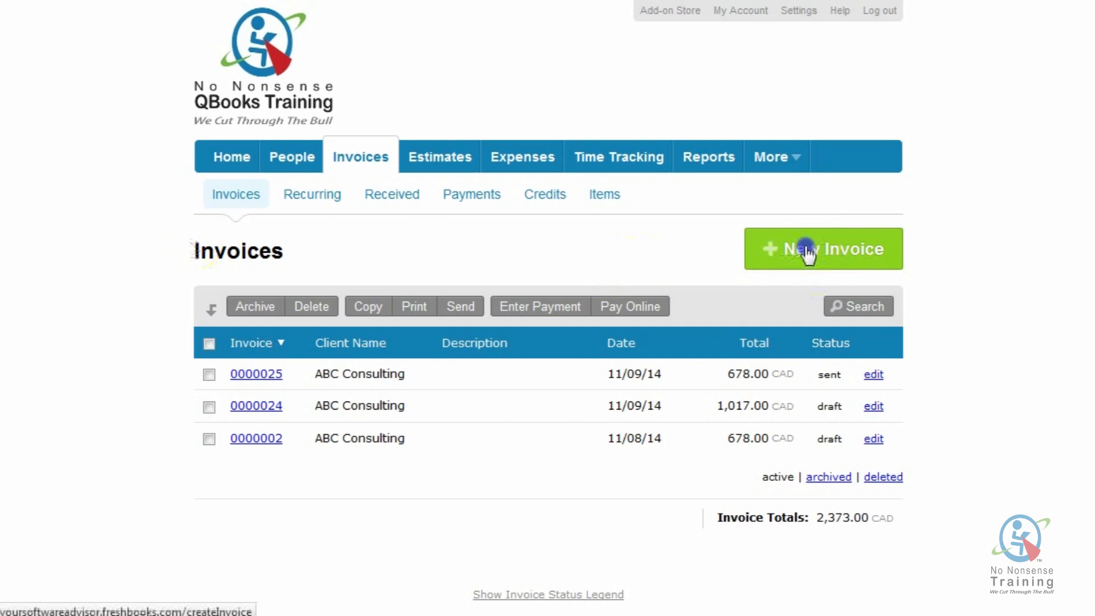
Step: Start new invoice 0000028 and choose New Client from the client list
{"action": "left_click", "coordinate": [811, 249]}
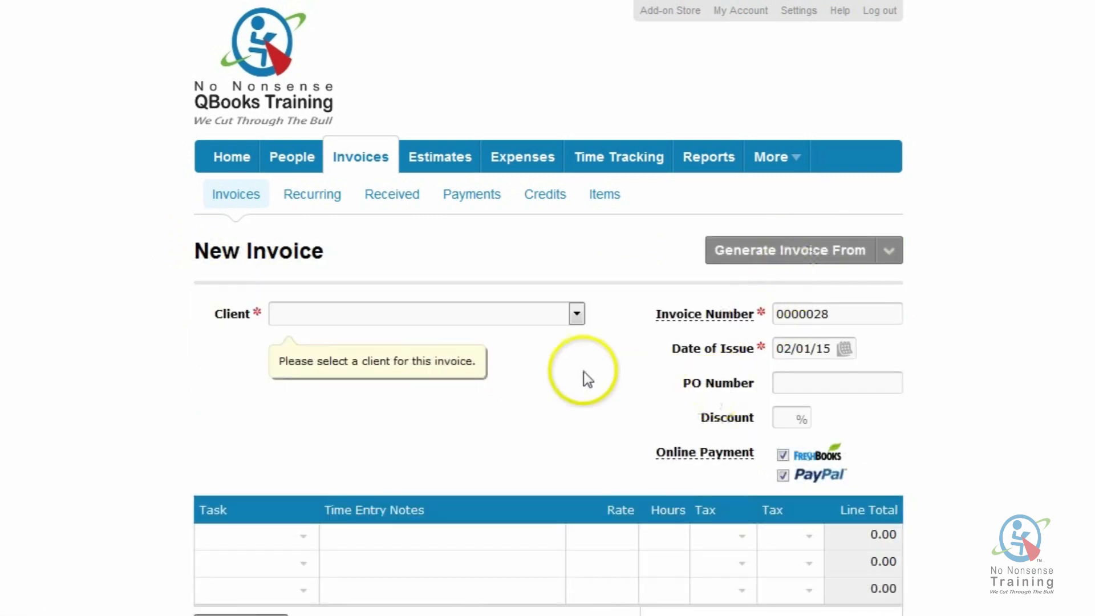
{"action": "left_click", "coordinate": [576, 313]}
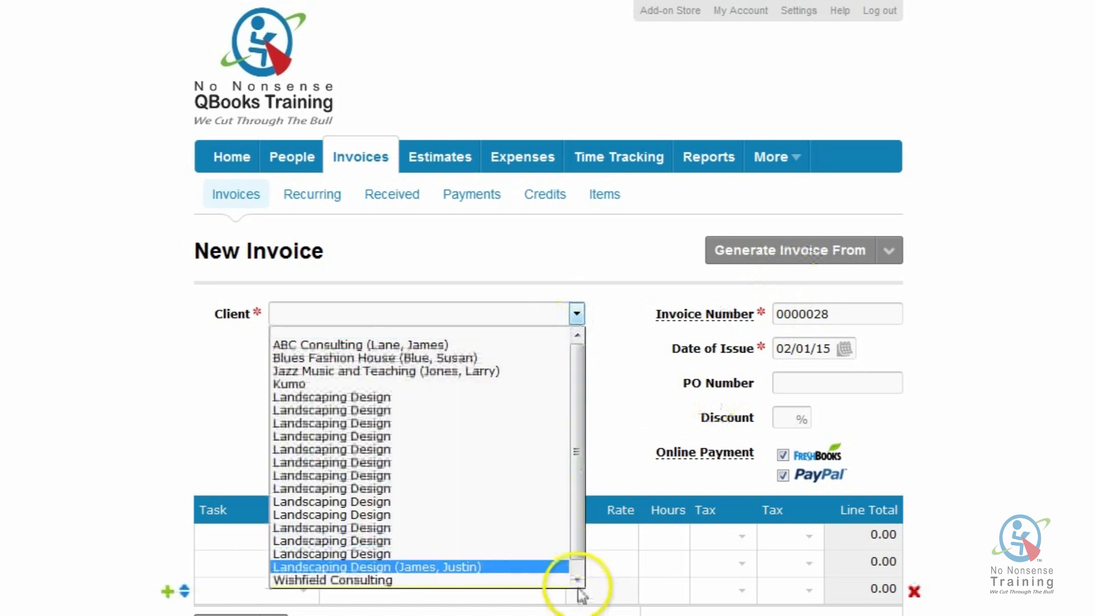
{"action": "left_click", "coordinate": [377, 567]}
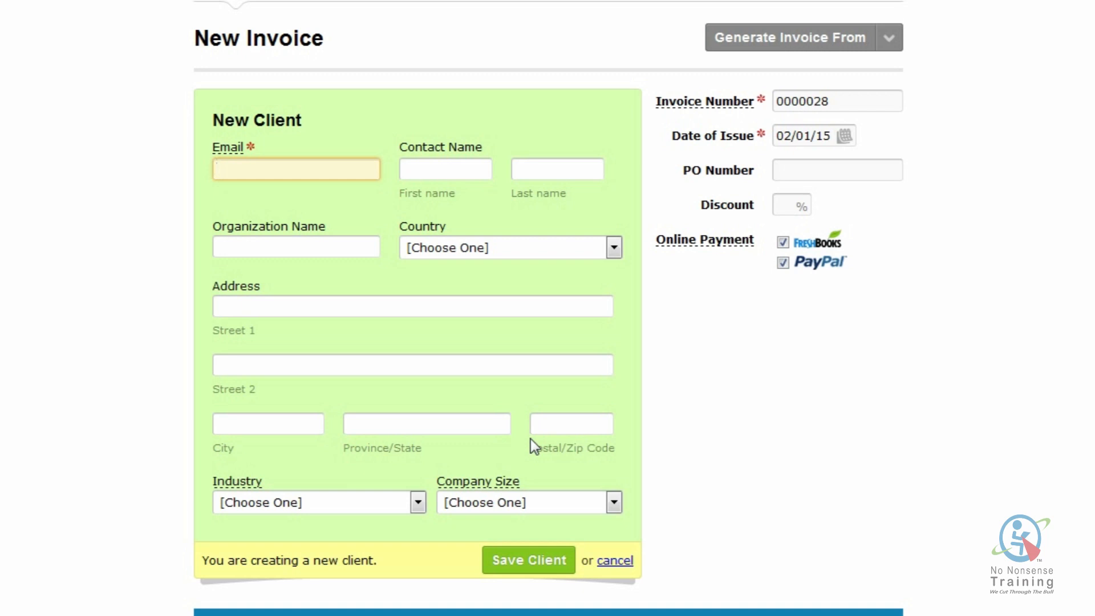
Step: Enter the client's email and set the organization name to Landscaping Design
{"action": "left_click", "coordinate": [296, 169]}
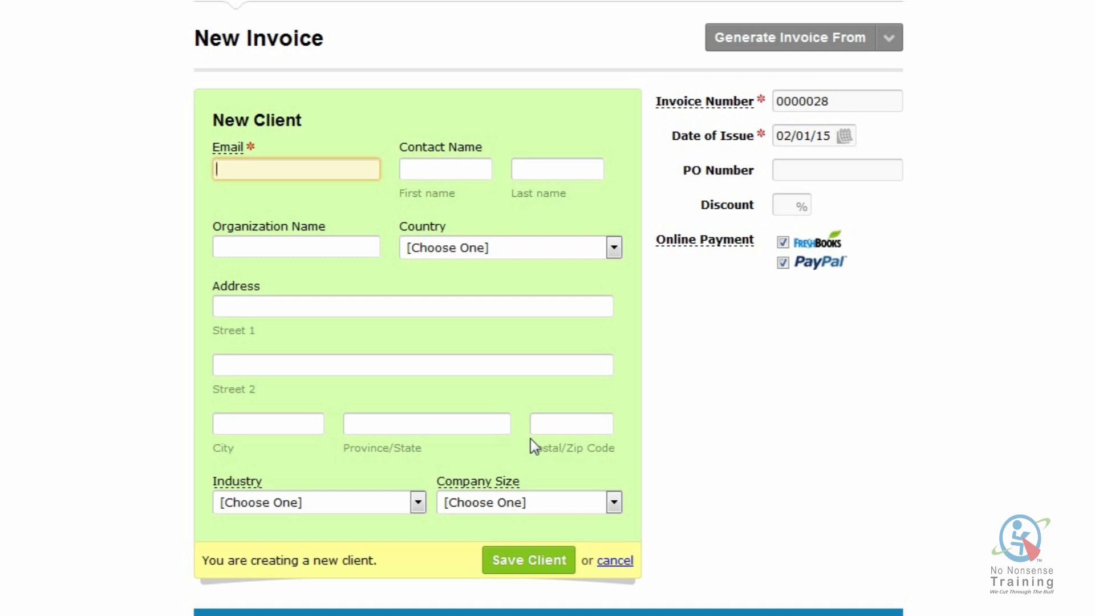
{"action": "type", "text": "jan"}
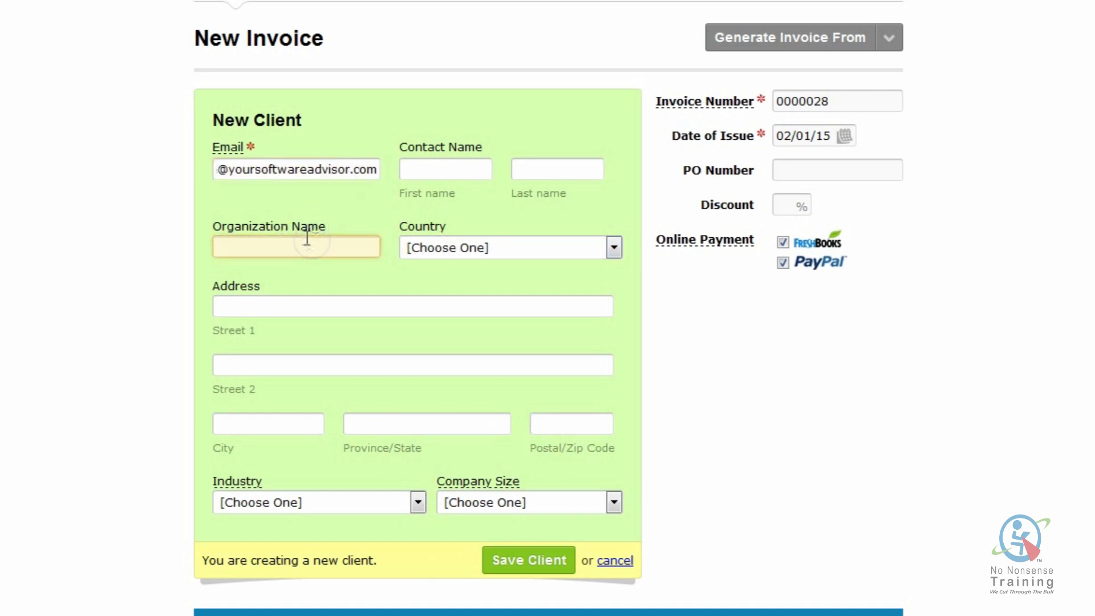
{"action": "type", "text": "Lan"}
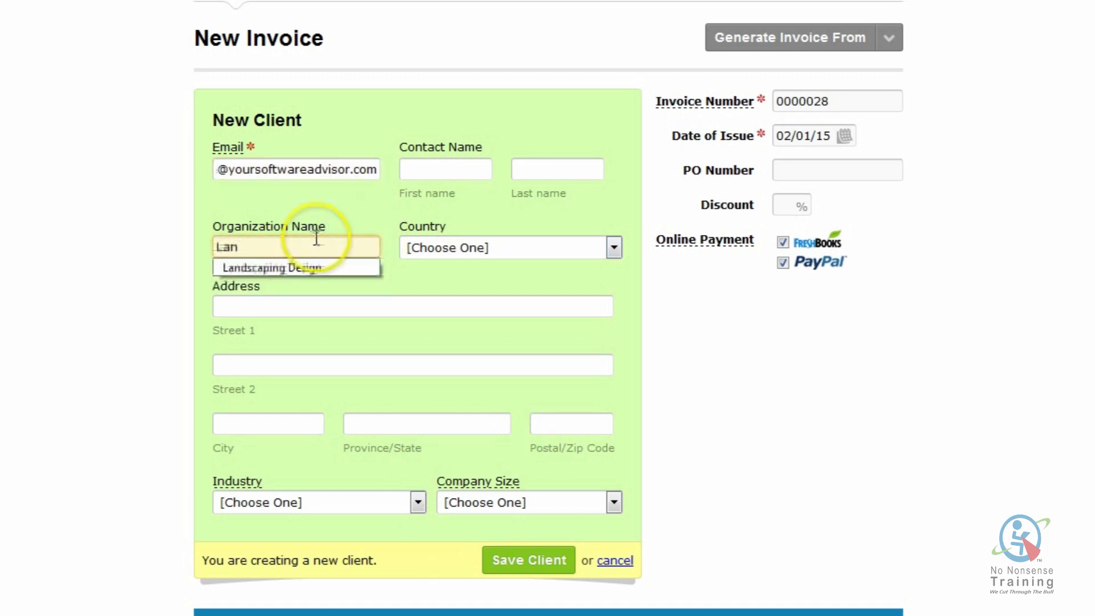
{"action": "left_click", "coordinate": [270, 267]}
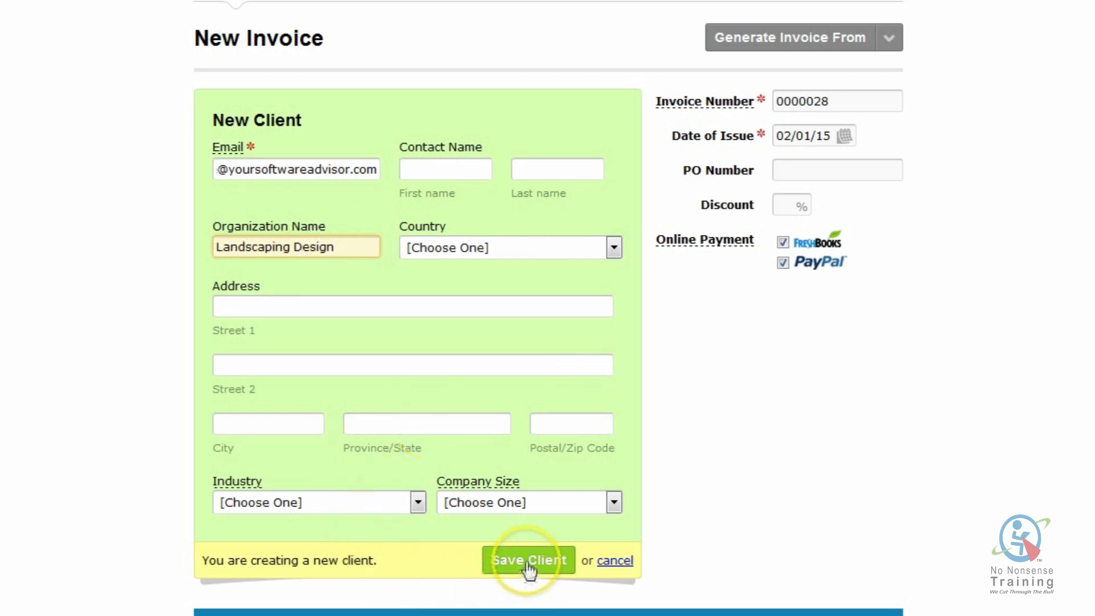
Step: Save Landscaping Design as the invoice 0000028 client, without a mailing address
{"action": "left_click", "coordinate": [528, 560]}
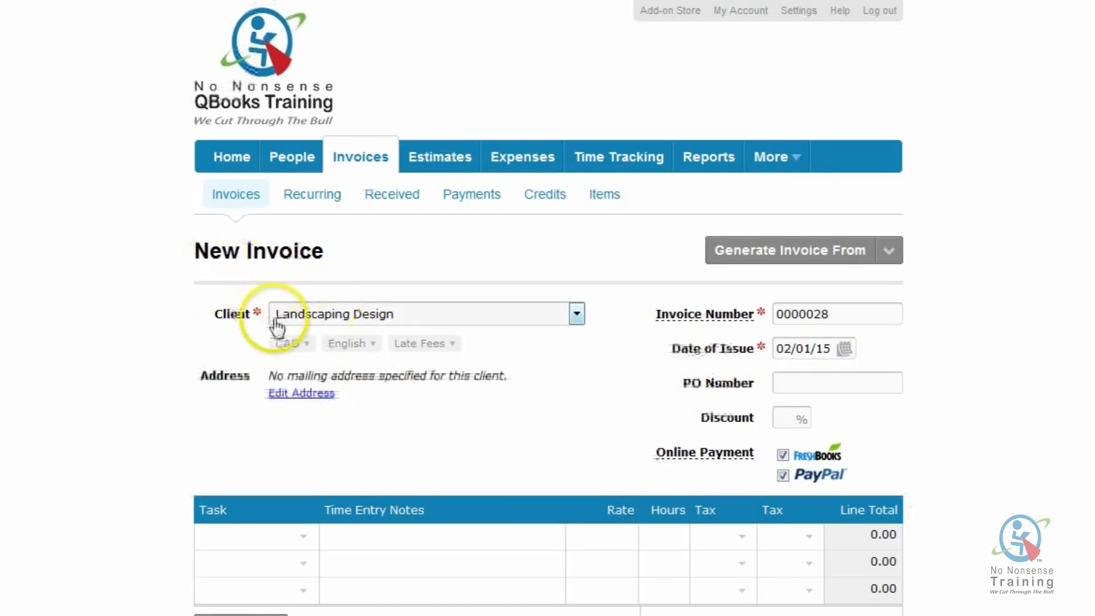
{"action": "mouse_move", "coordinate": [981, 355]}
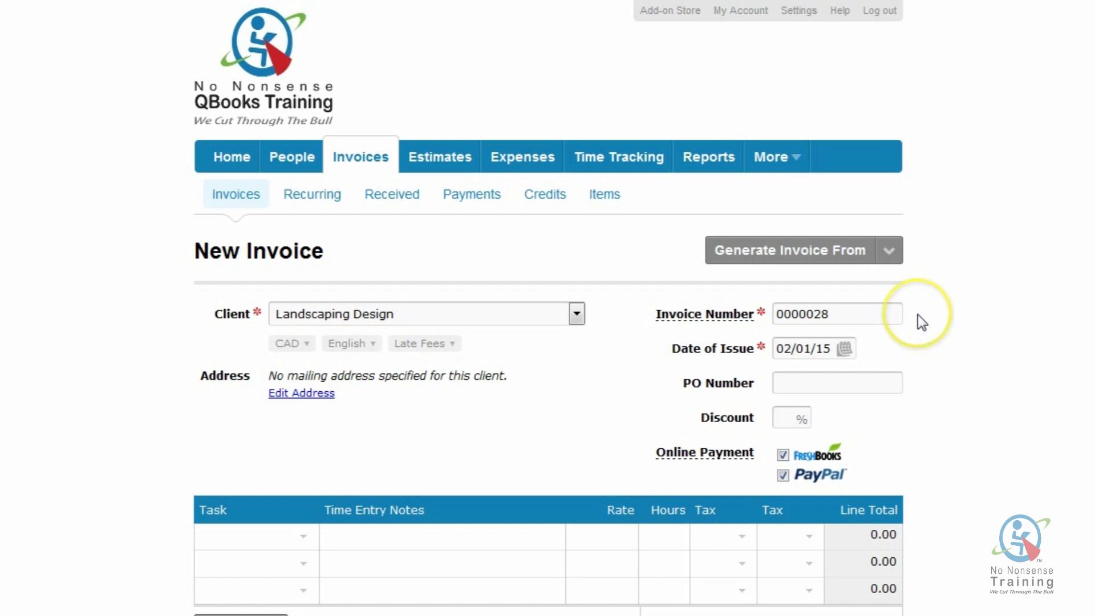
{"action": "scroll", "scroll_direction": "down", "scroll_amount": 3}
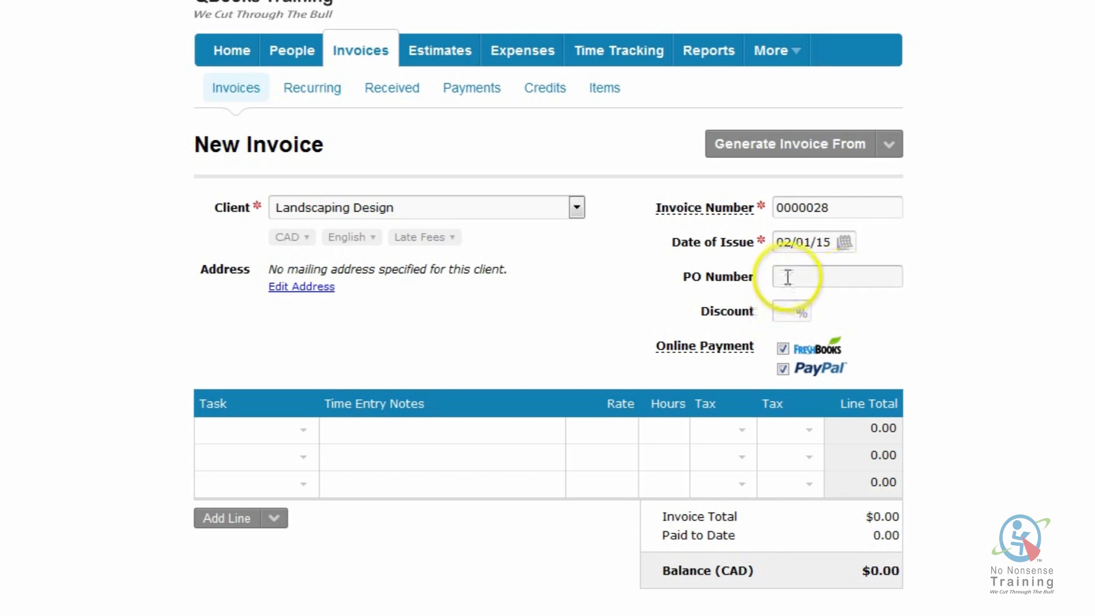
{"action": "mouse_move", "coordinate": [861, 317]}
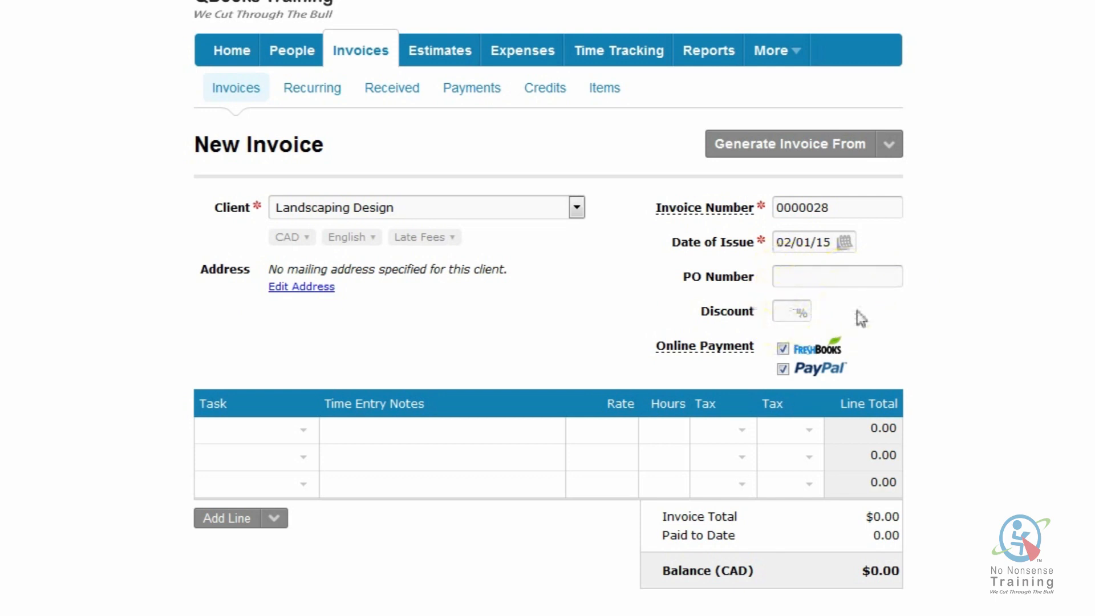
{"action": "scroll", "scroll_direction": "down", "scroll_amount": 3}
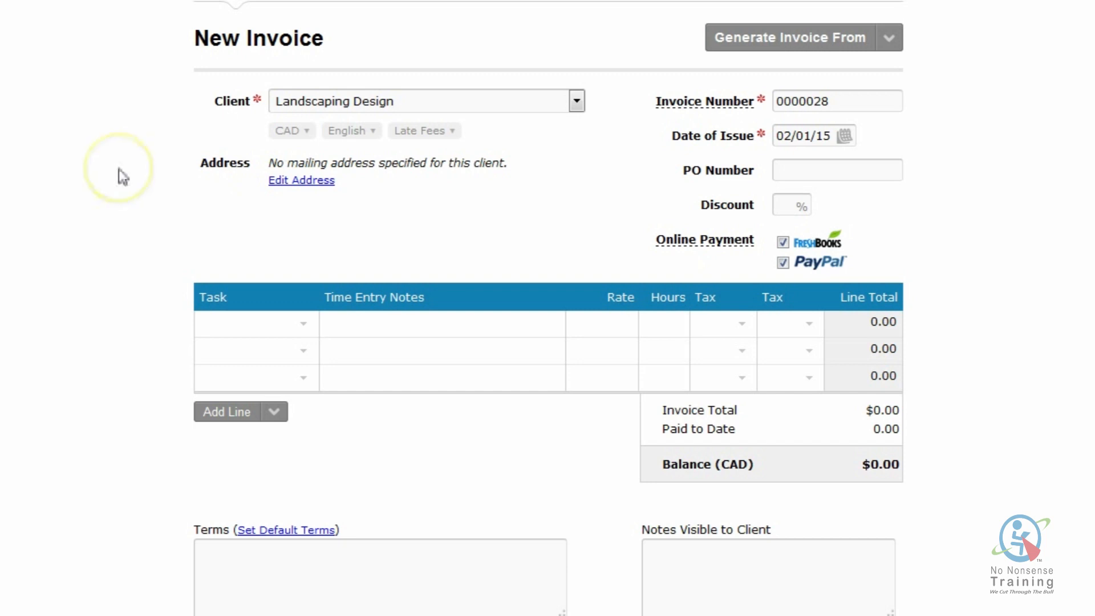
{"action": "mouse_move", "coordinate": [121, 176]}
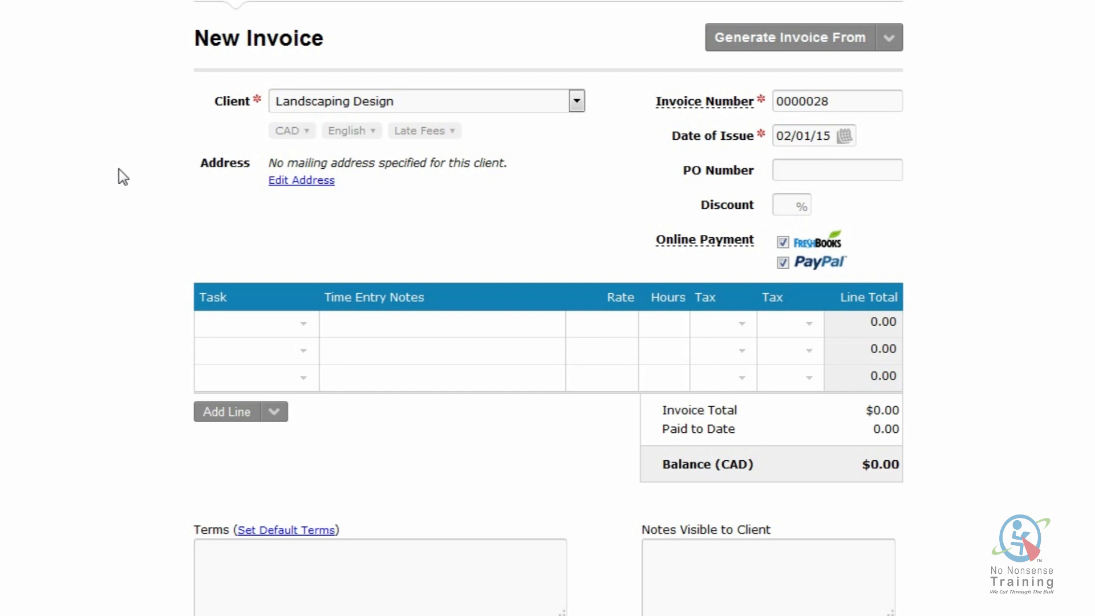
{"action": "mouse_move", "coordinate": [1066, 416]}
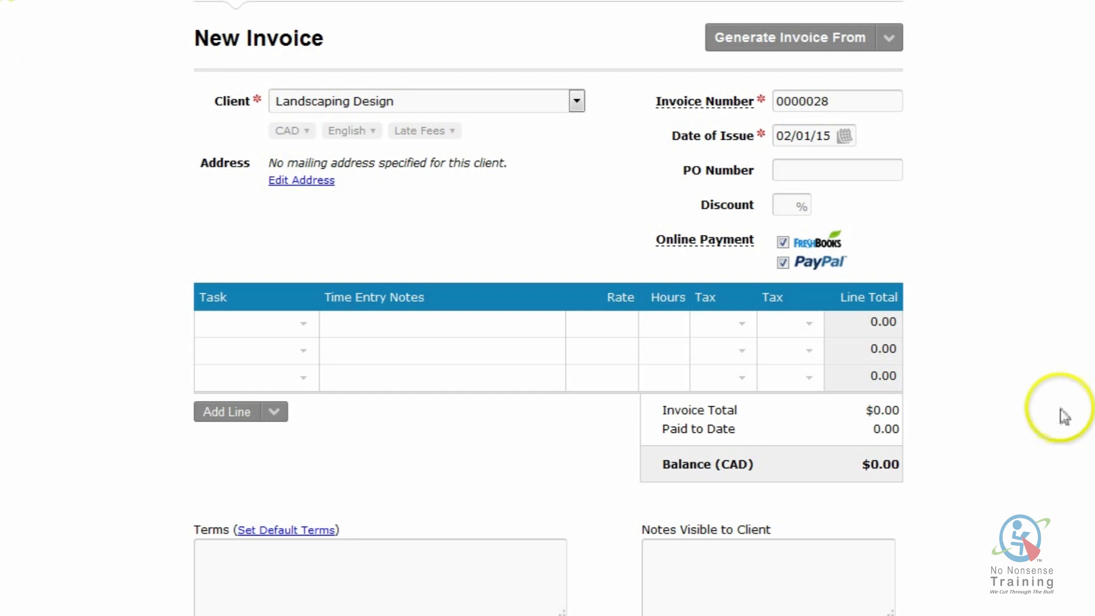
{"action": "mouse_move", "coordinate": [1065, 416]}
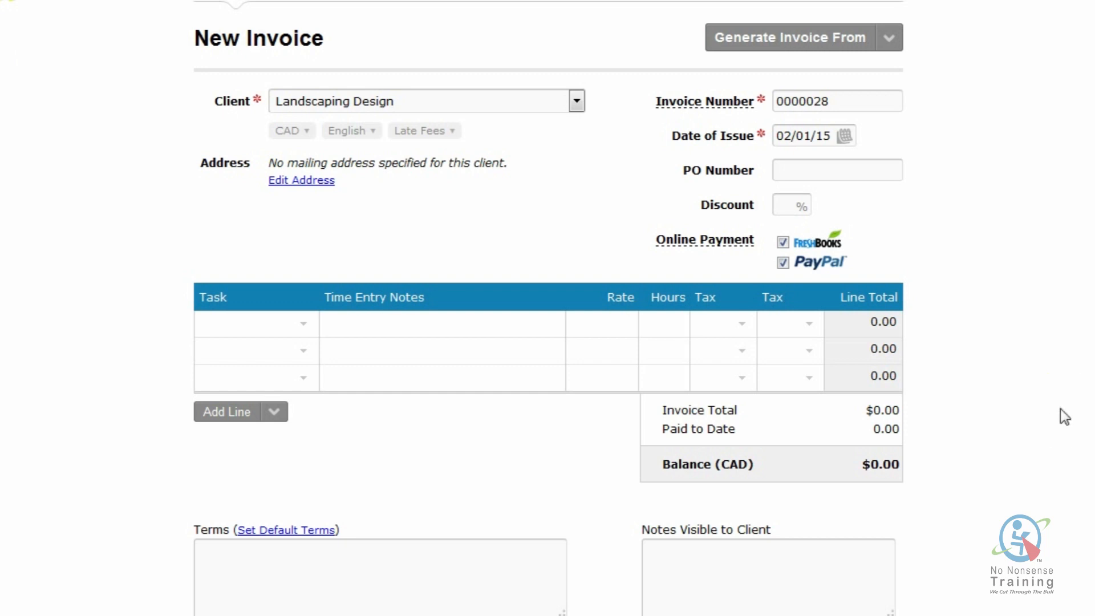
{"action": "mouse_move", "coordinate": [975, 407]}
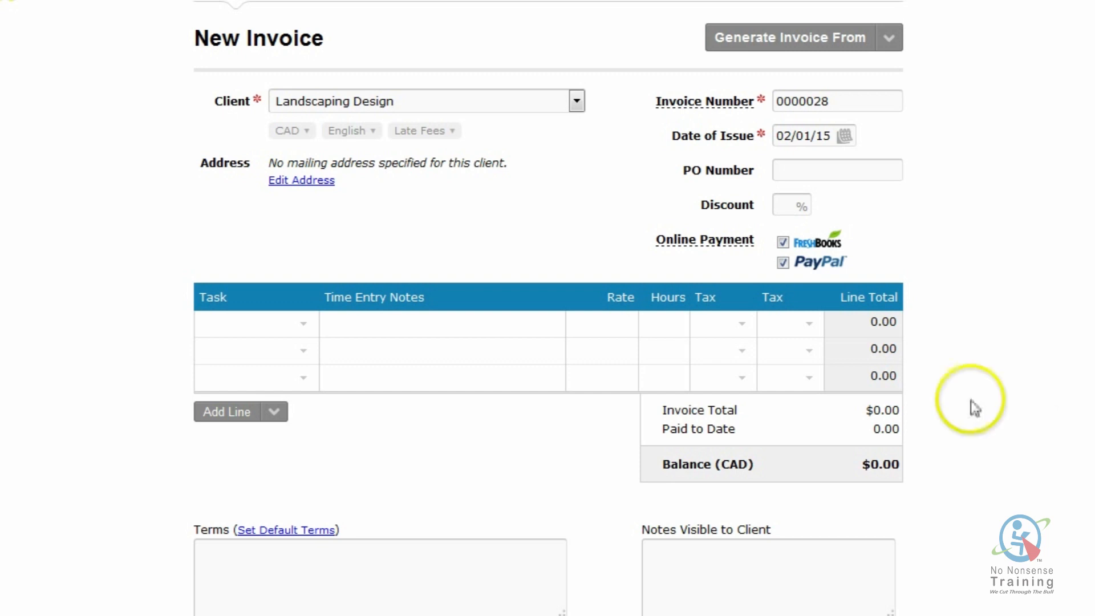
{"action": "mouse_move", "coordinate": [934, 386]}
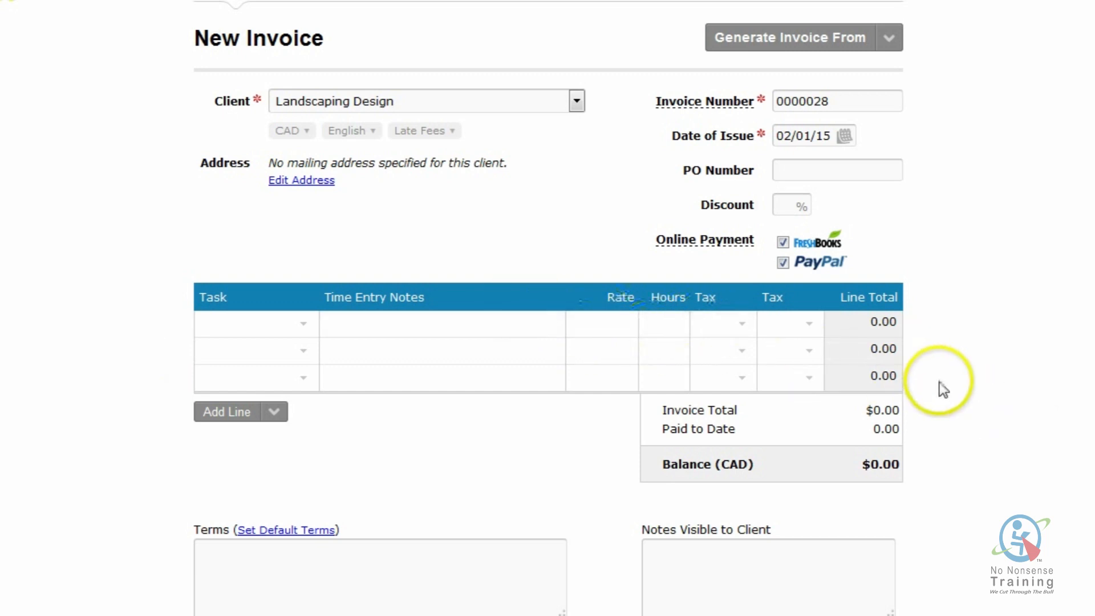
{"action": "mouse_move", "coordinate": [952, 347]}
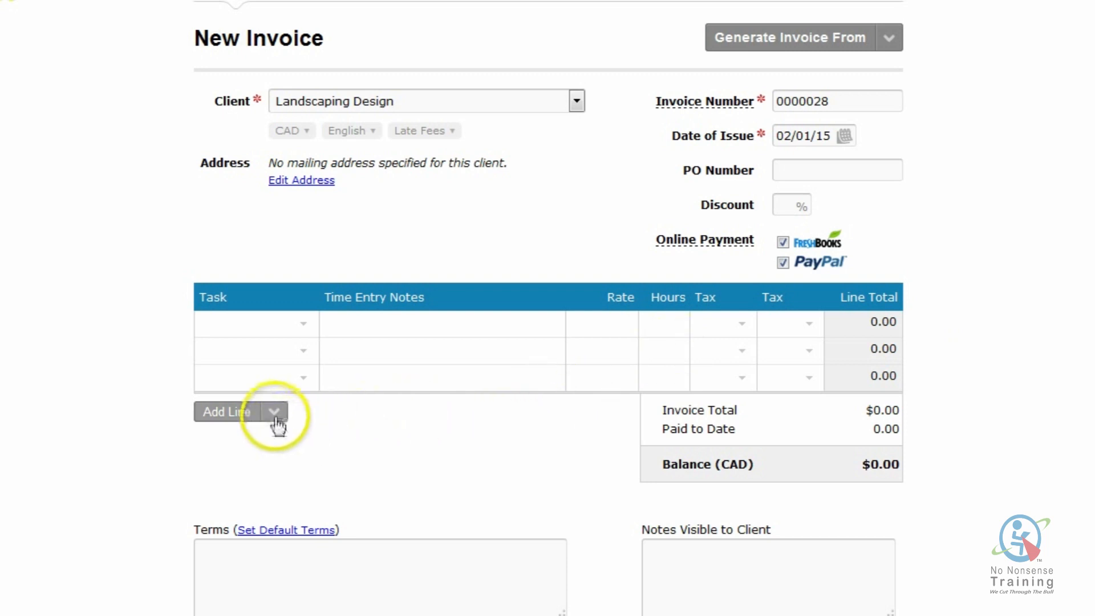
Step: Add an empty item-line section below the task lines from the Add Line menu
{"action": "left_click", "coordinate": [275, 412]}
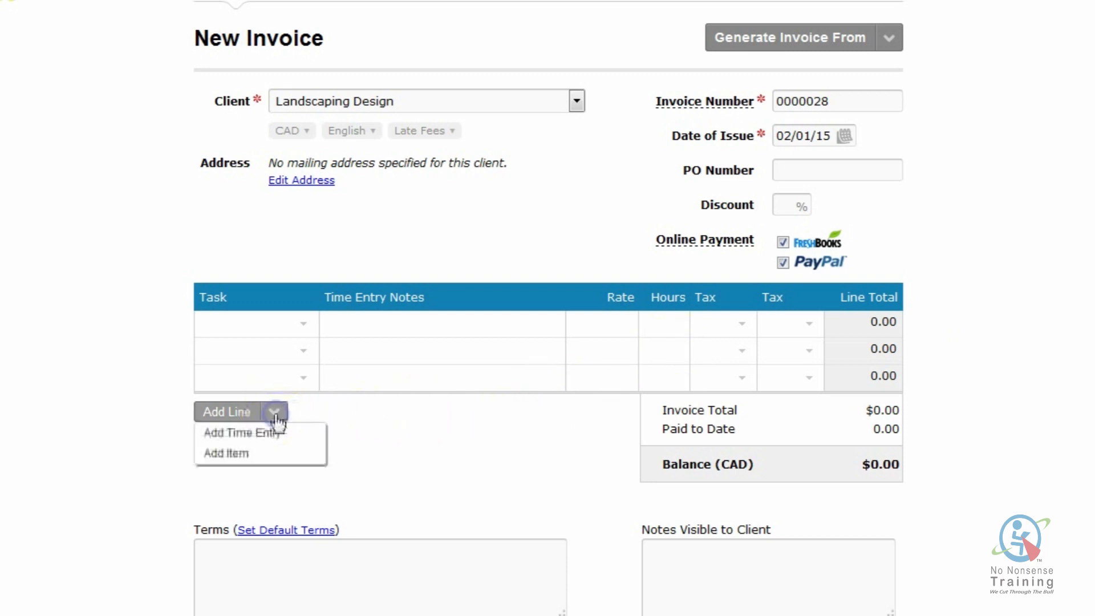
{"action": "left_click", "coordinate": [226, 453]}
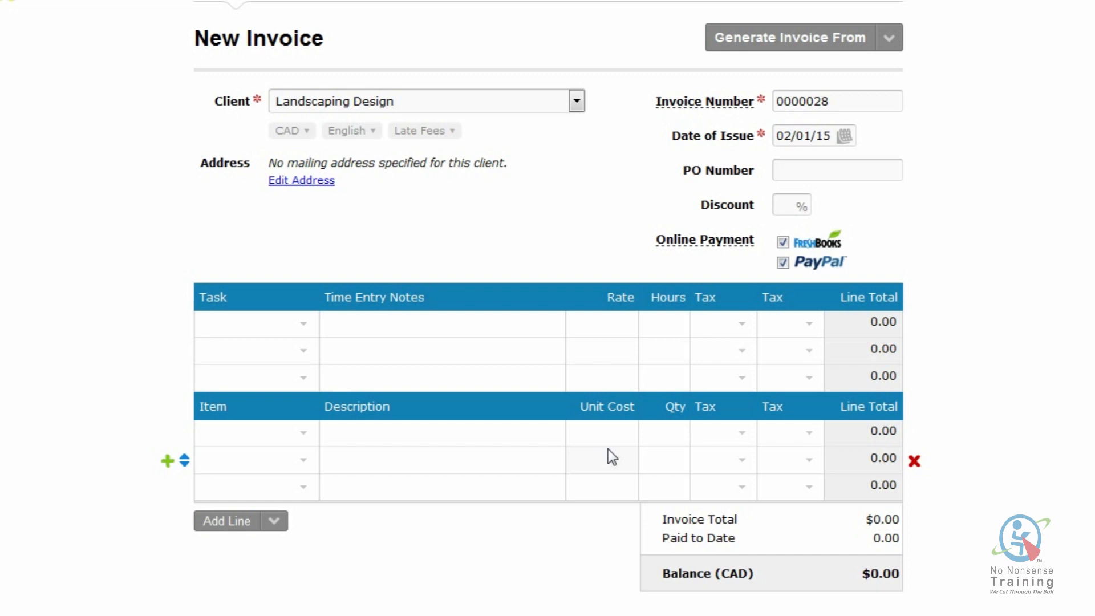
{"action": "left_click", "coordinate": [275, 435]}
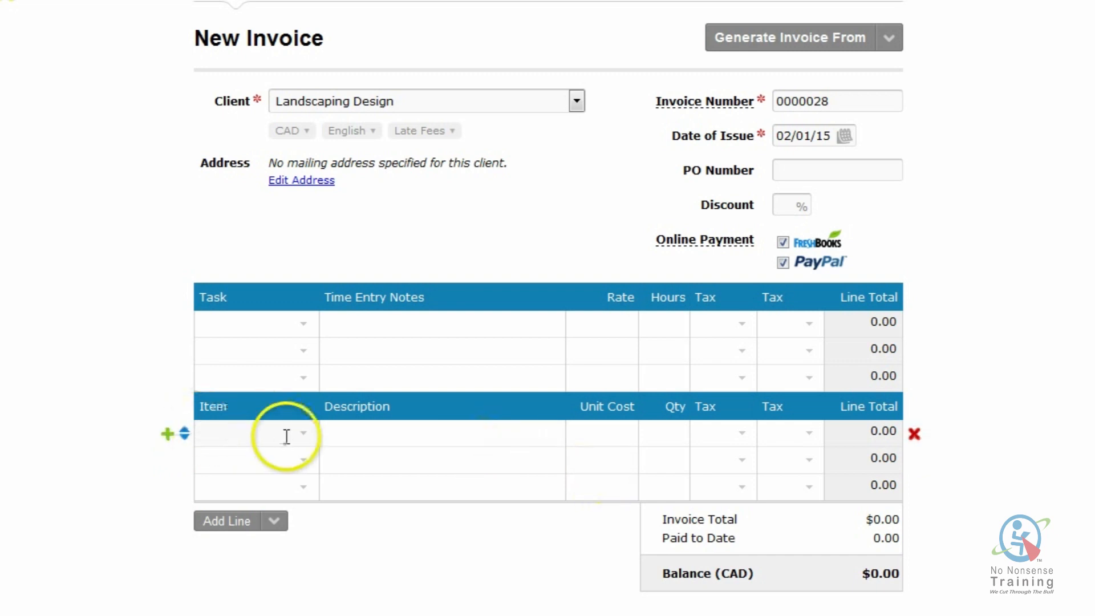
Step: Create a new item named lemon trees with a back-area description
{"action": "left_click", "coordinate": [286, 433]}
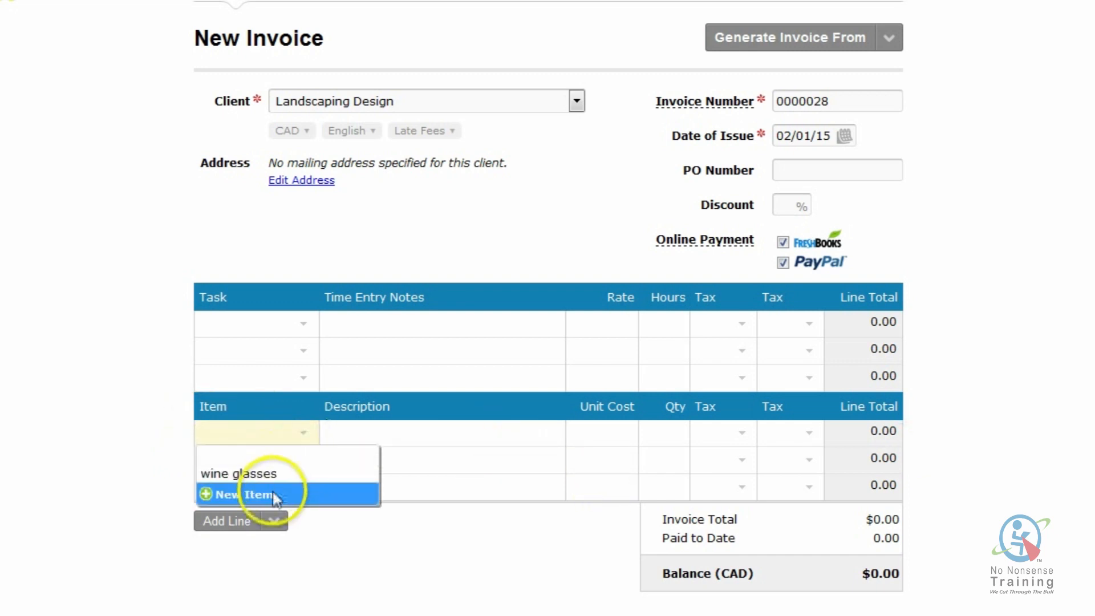
{"action": "left_click", "coordinate": [241, 494]}
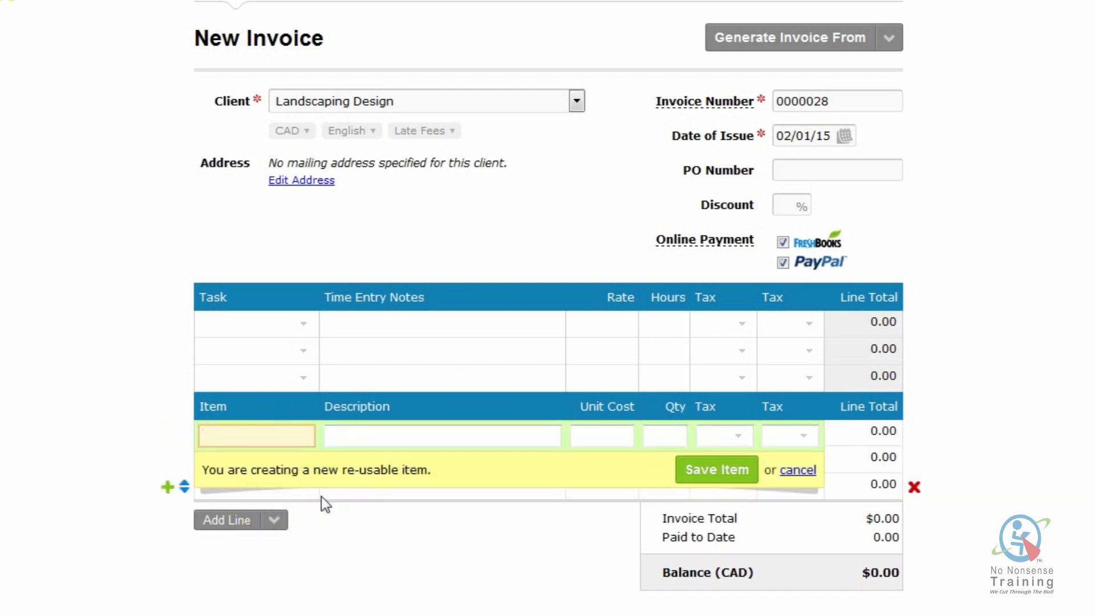
{"action": "type", "text": "lemon trees"}
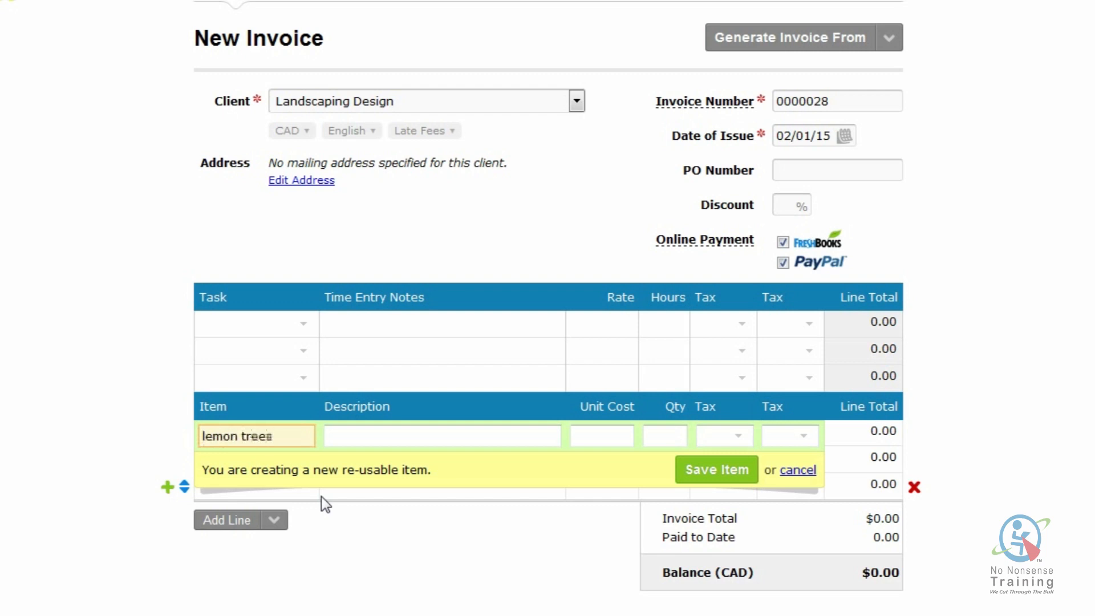
{"action": "left_click", "coordinate": [441, 436]}
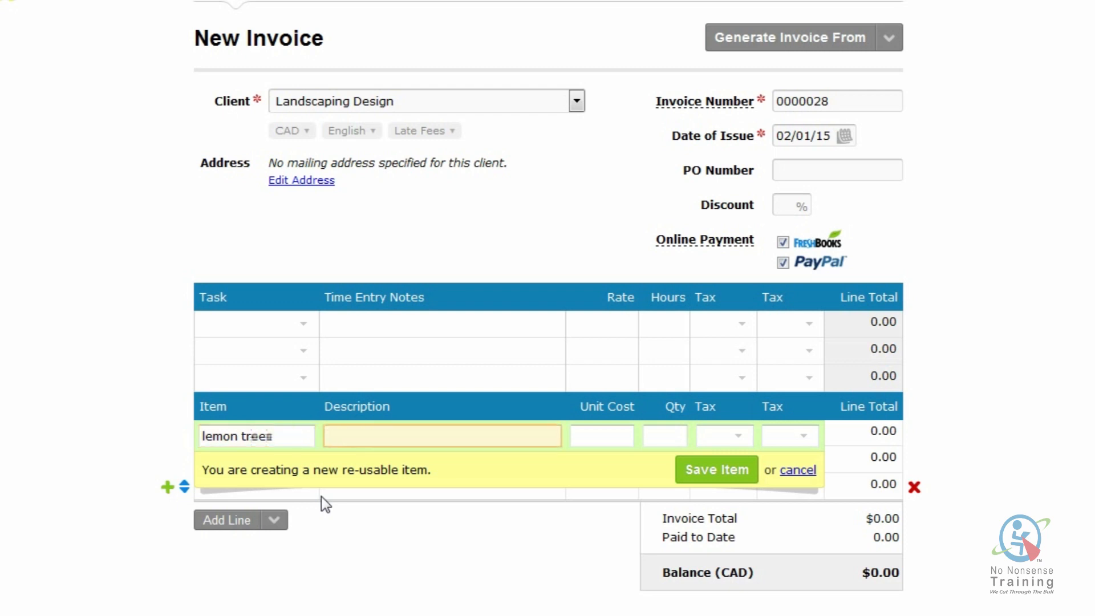
{"action": "left_click", "coordinate": [442, 435]}
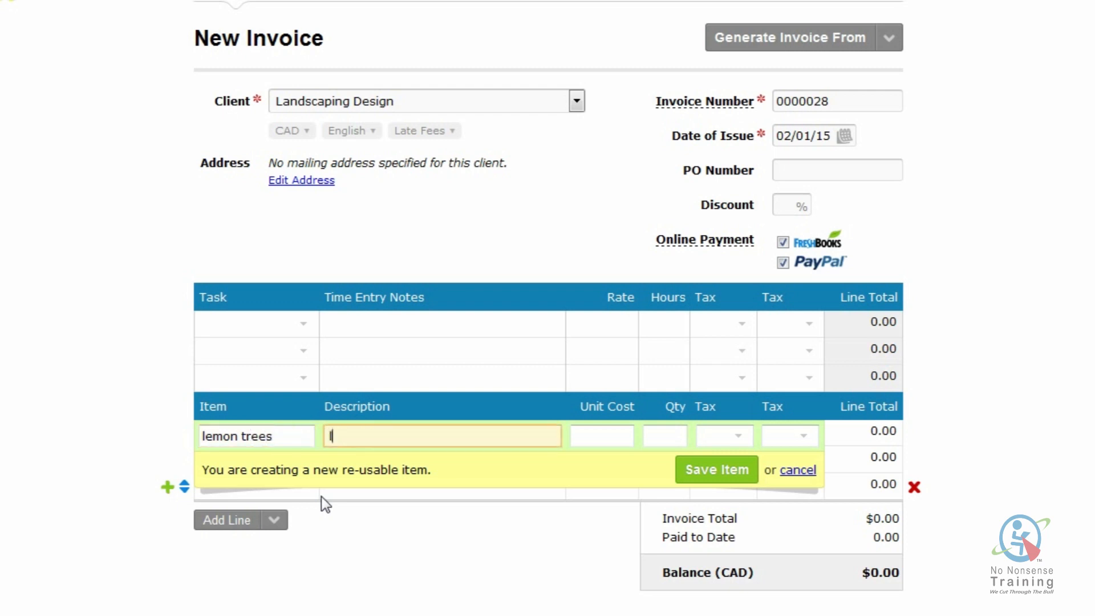
{"action": "type", "text": "lemon trees for"}
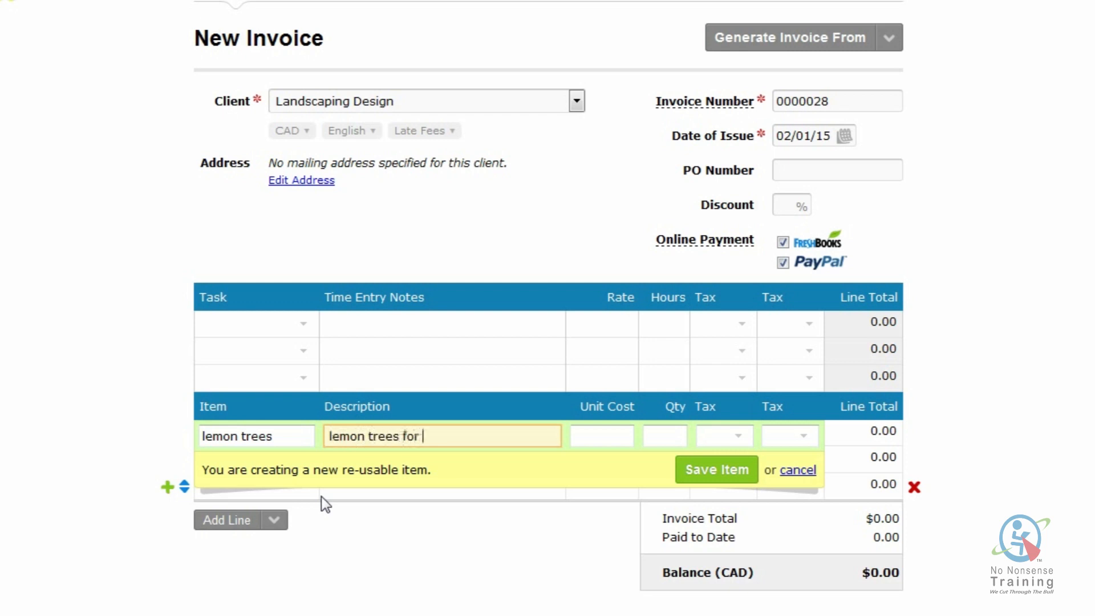
{"action": "type", "text": "back are"}
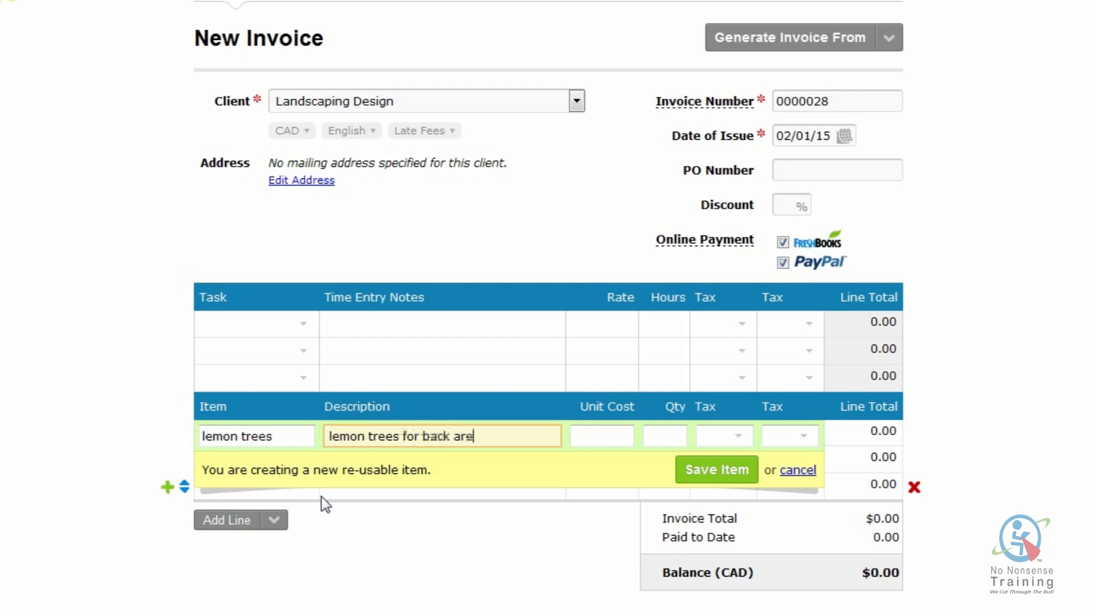
Step: Set unit cost 150 and quantity 3, then save lemon trees as reusable
{"action": "left_click", "coordinate": [601, 436]}
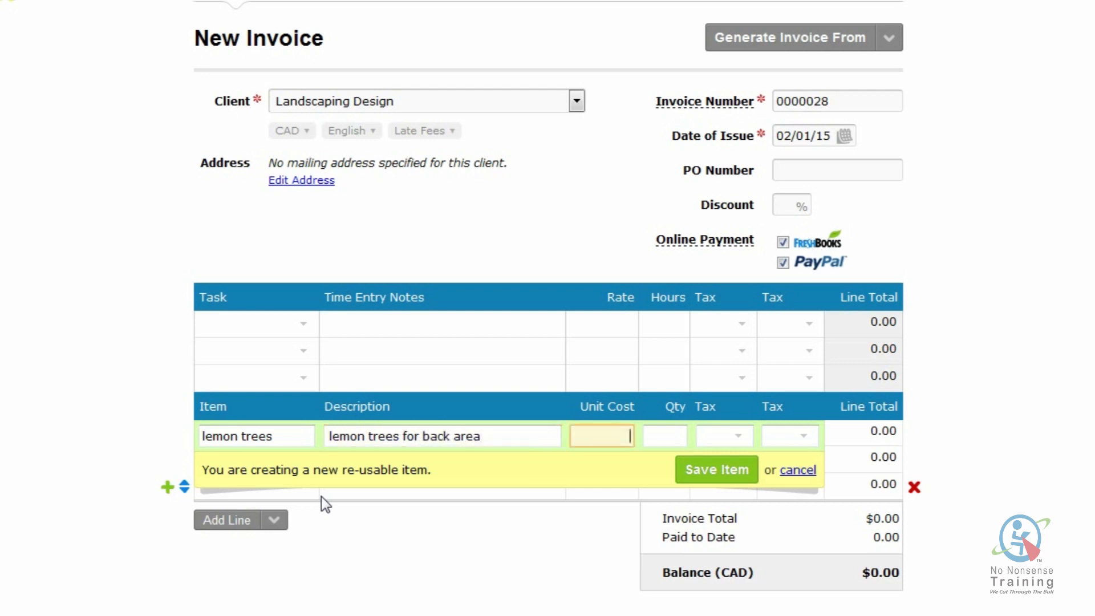
{"action": "type", "text": "150"}
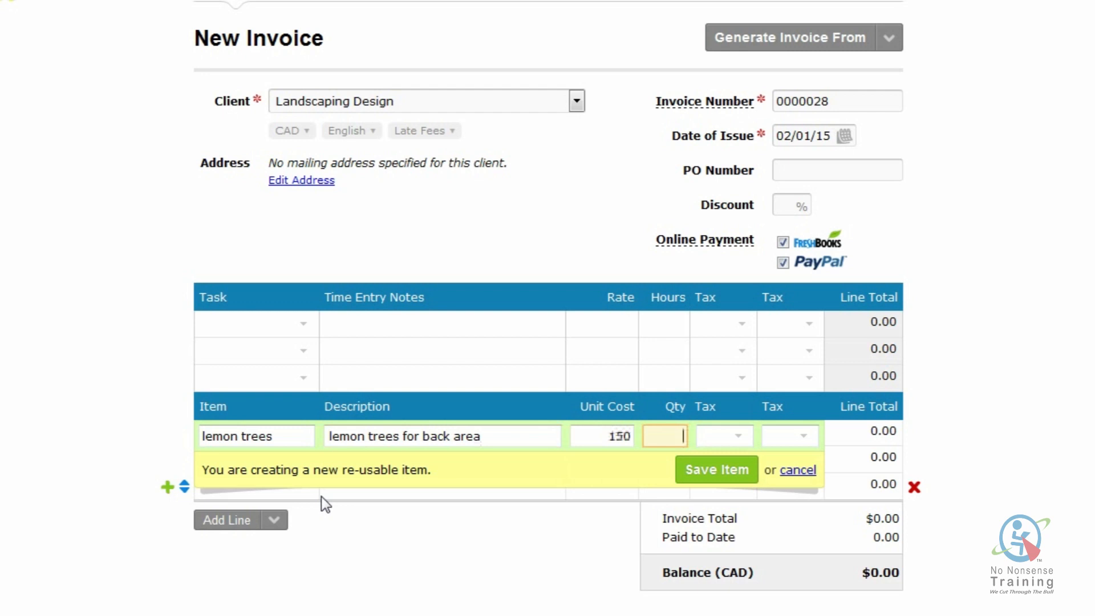
{"action": "type", "text": "3"}
{"action": "left_click", "coordinate": [725, 435]}
{"action": "type", "text": "HST"}
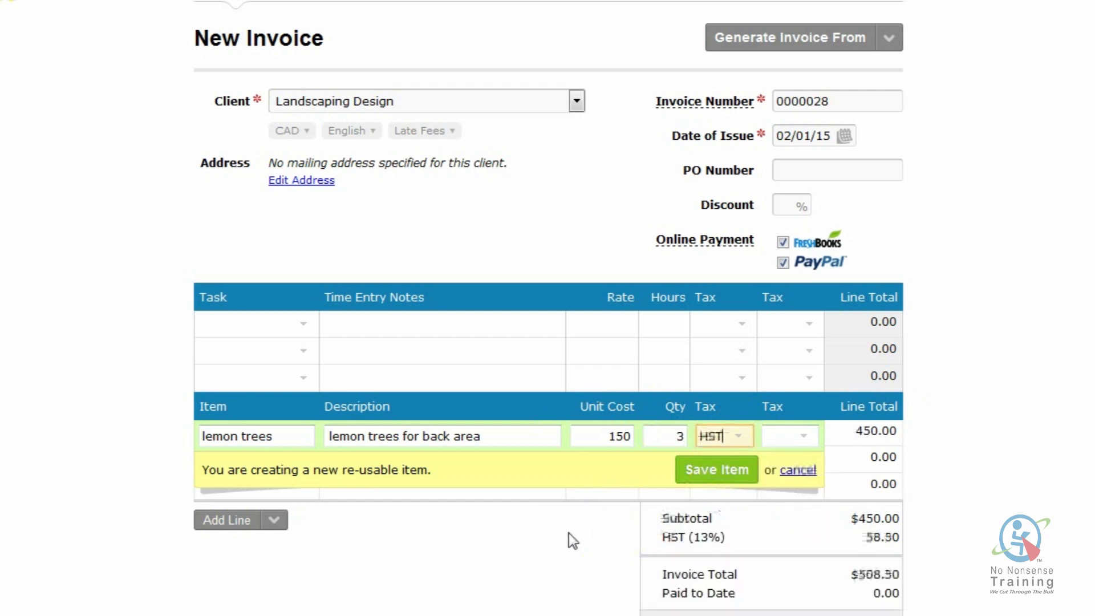
{"action": "left_click", "coordinate": [716, 470]}
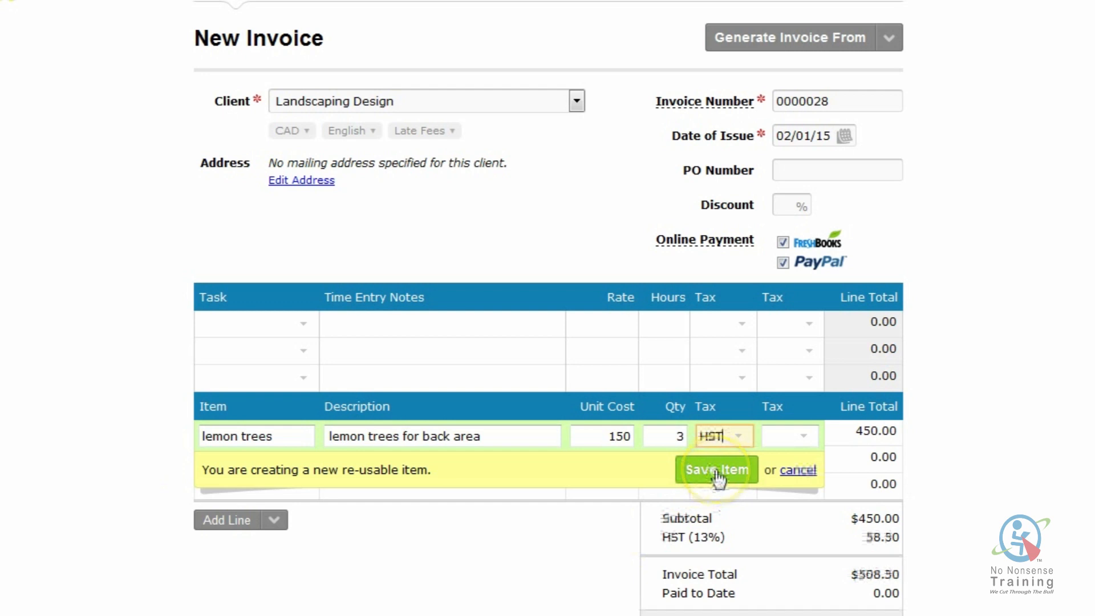
{"action": "left_click", "coordinate": [716, 470]}
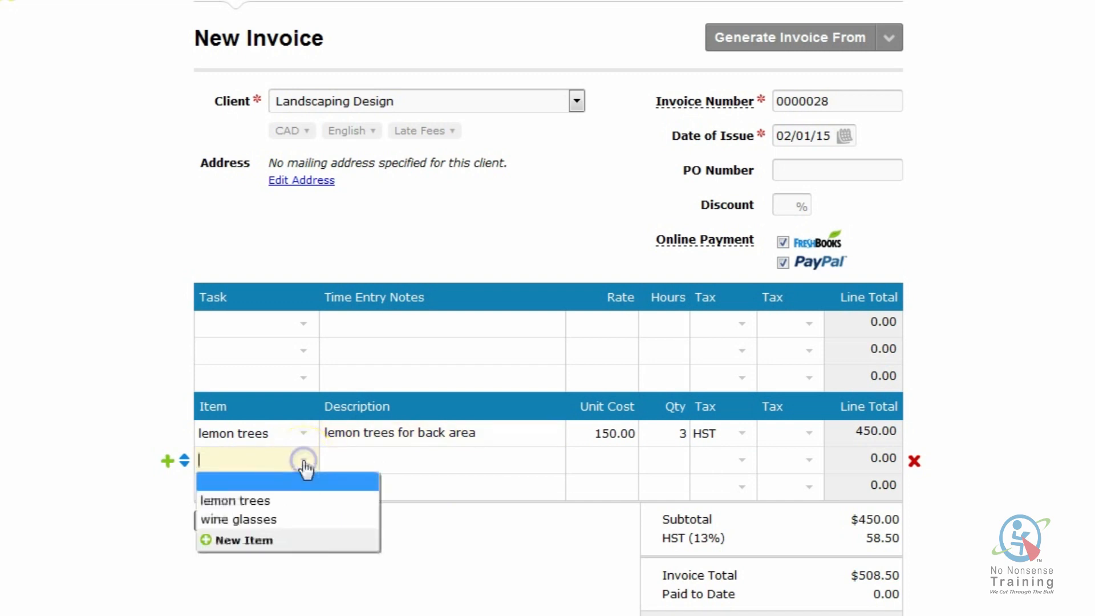
Step: Add a new potted plants item at unit cost 15.00, quantity 12
{"action": "left_click", "coordinate": [243, 541]}
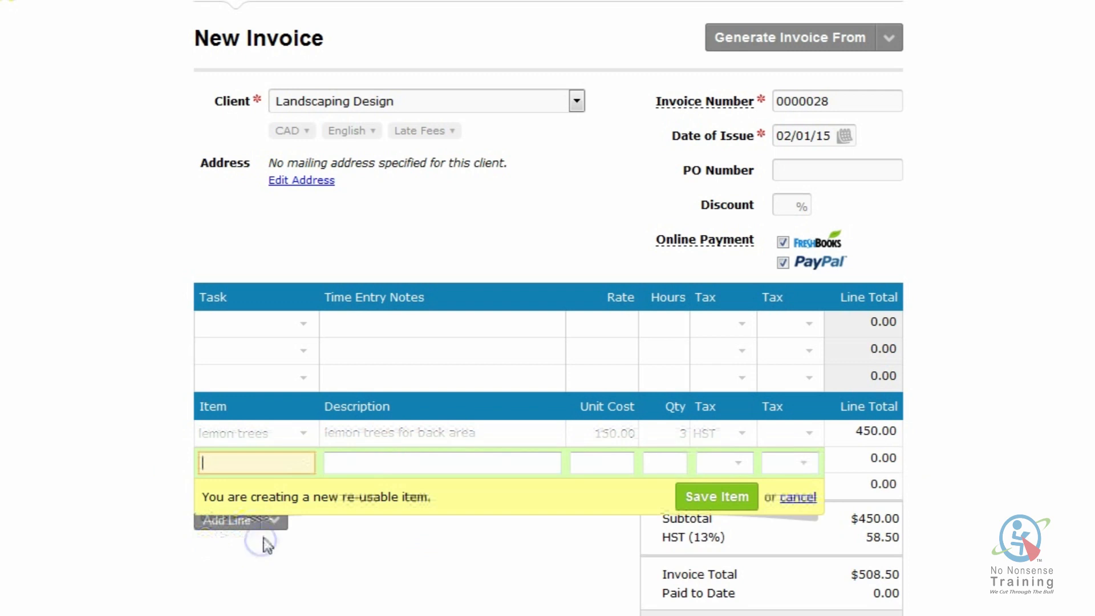
{"action": "type", "text": "potted plants"}
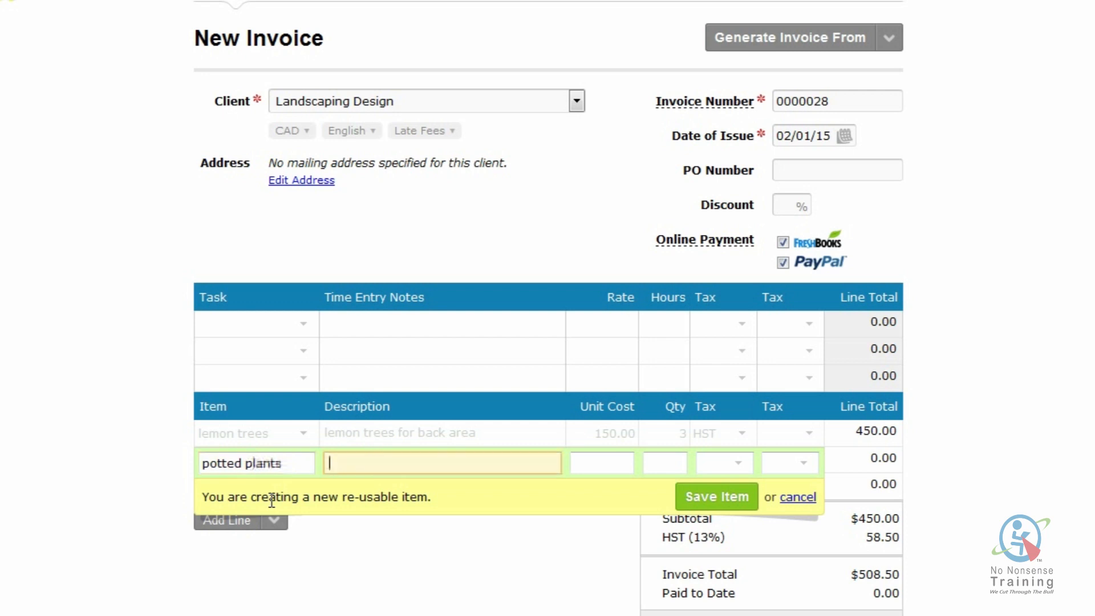
{"action": "left_click", "coordinate": [602, 463]}
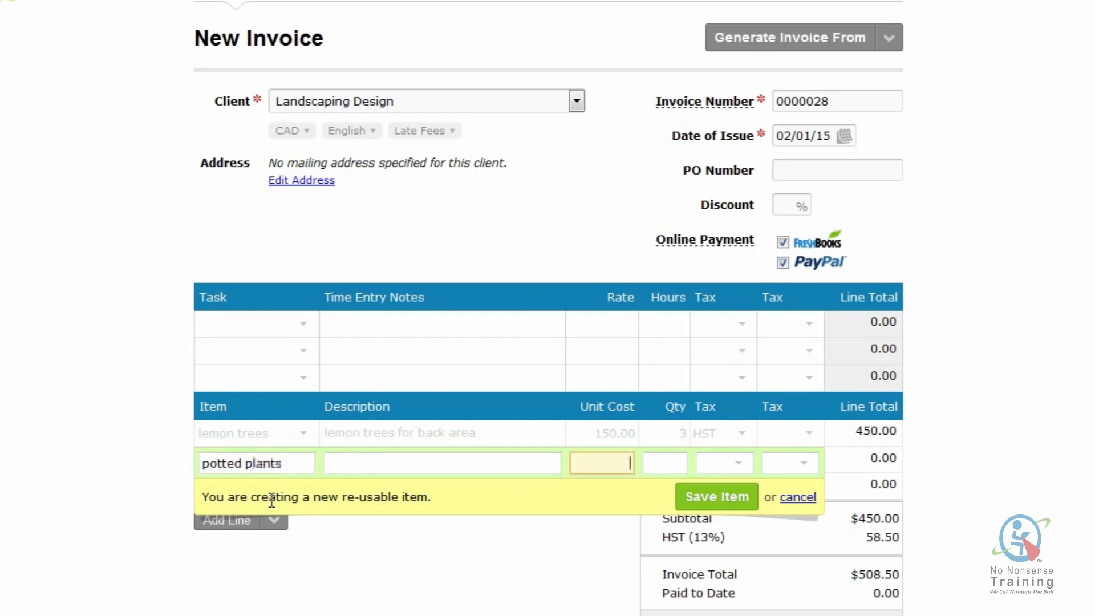
{"action": "type", "text": "1500"}
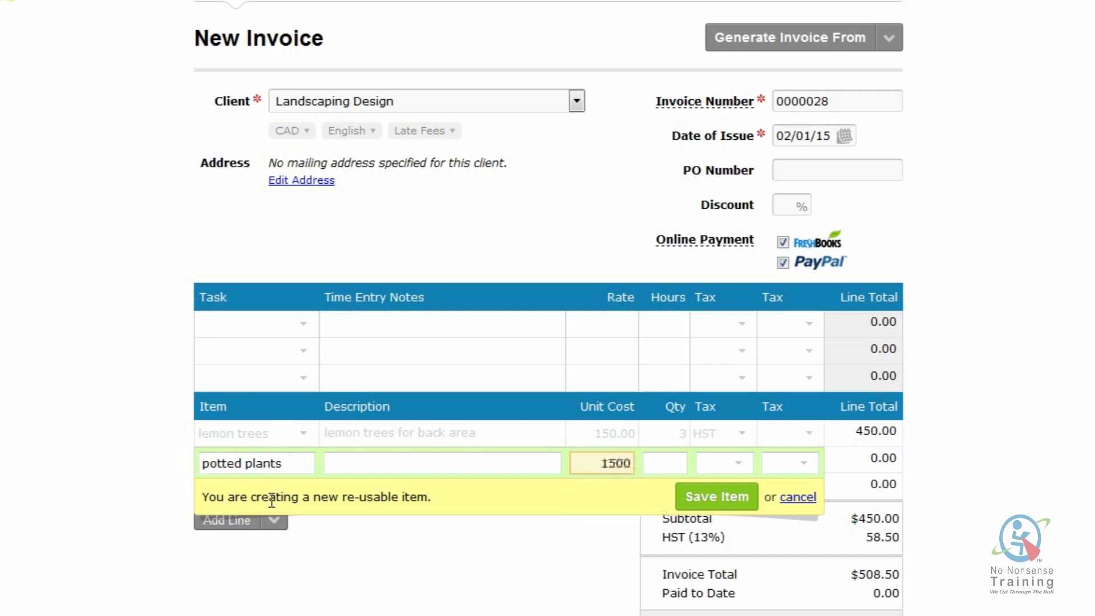
{"action": "type", "text": "15.00"}
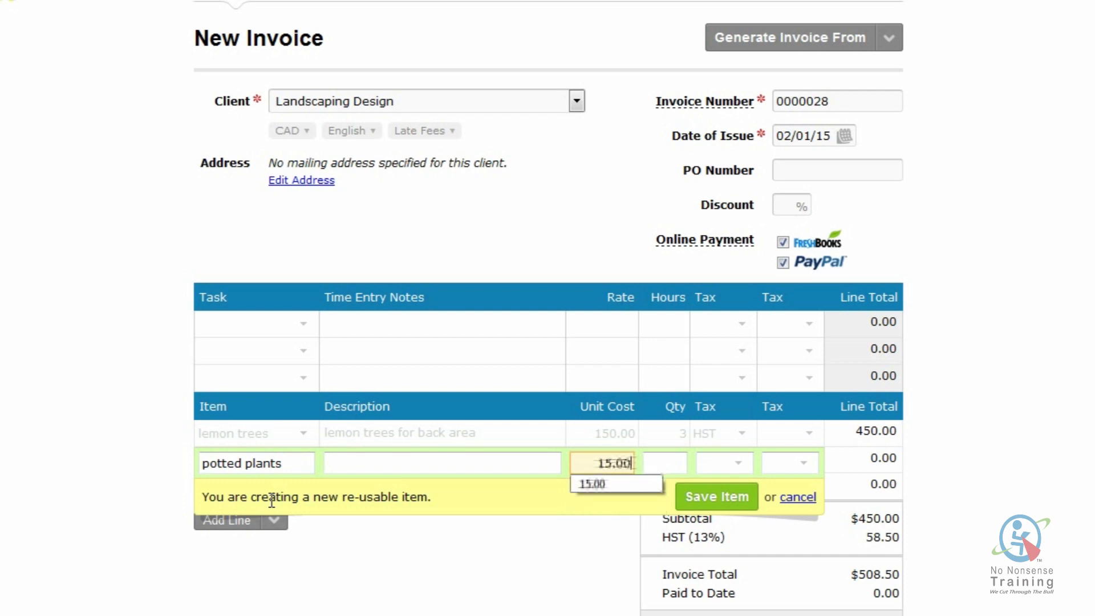
{"action": "type", "text": "1"}
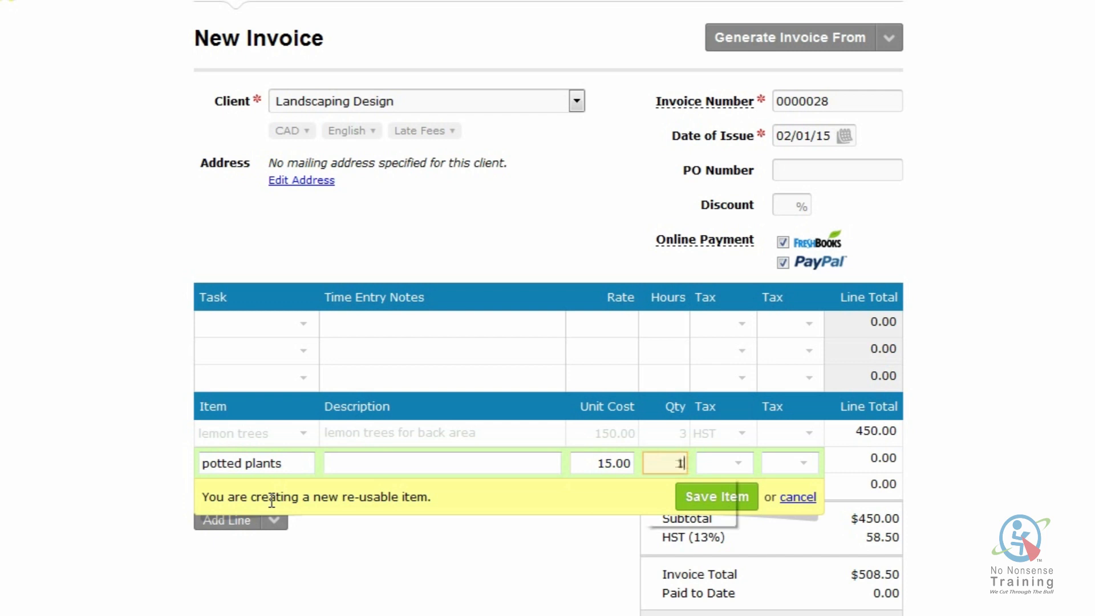
{"action": "type", "text": "2"}
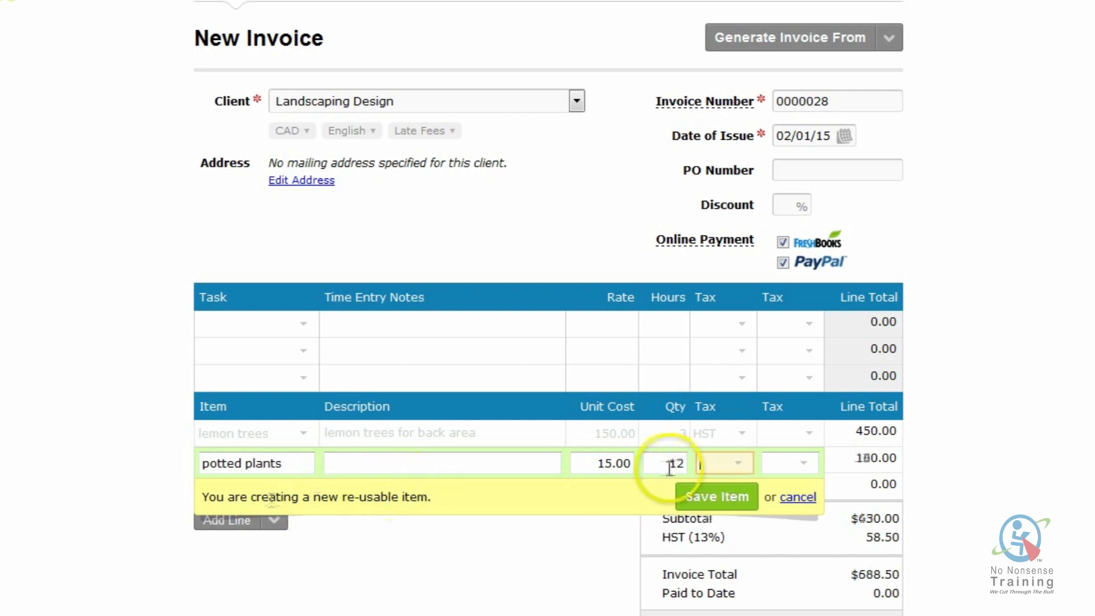
Step: Apply HST to the potted plants line and save it as reusable
{"action": "left_click", "coordinate": [738, 464]}
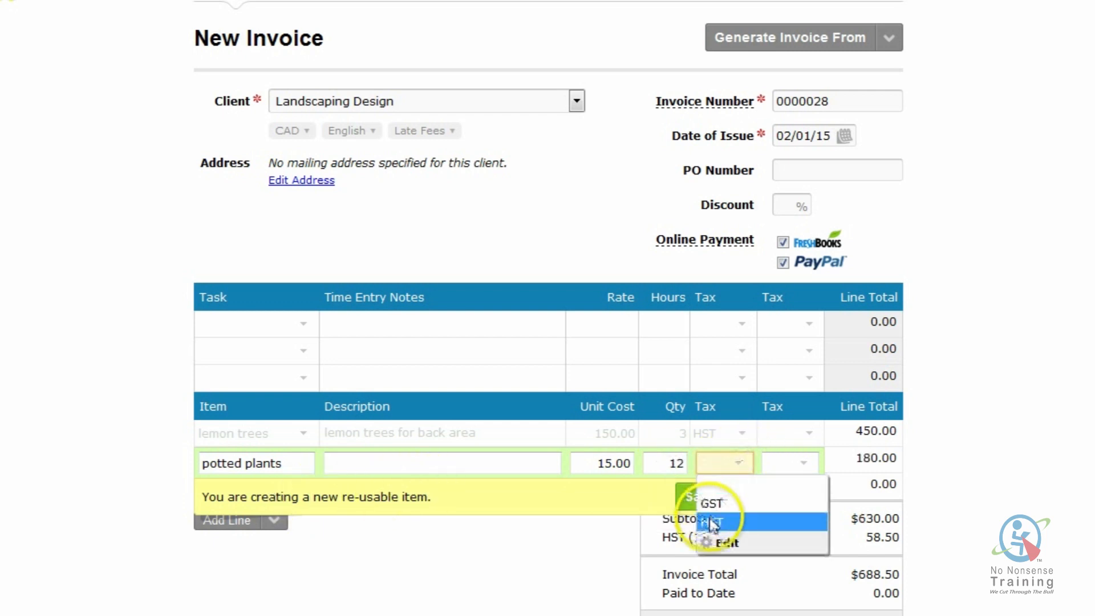
{"action": "left_click", "coordinate": [716, 523]}
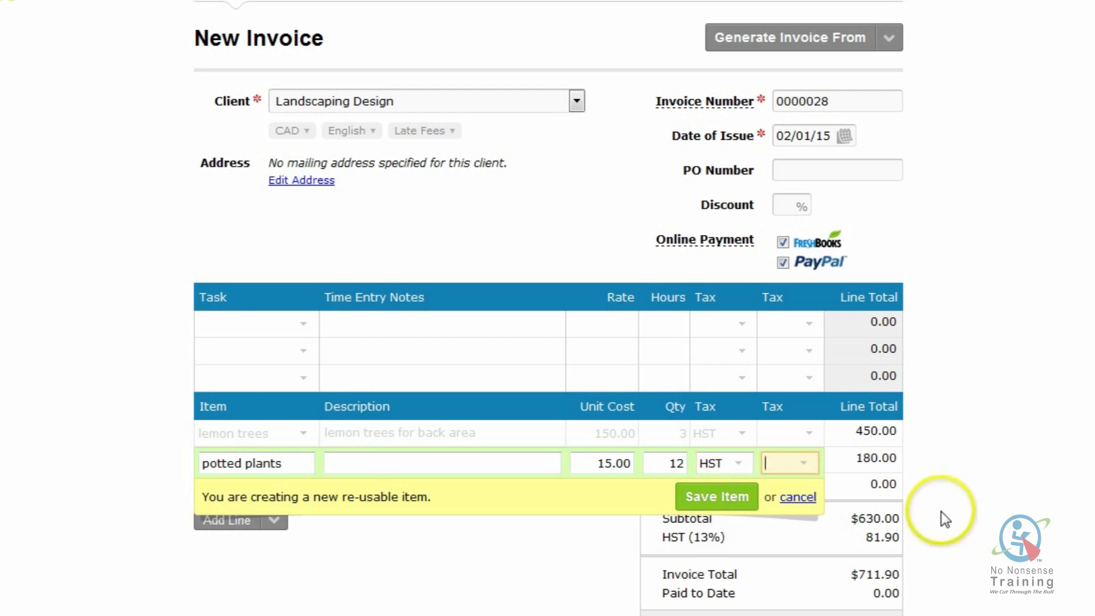
{"action": "left_click", "coordinate": [716, 497]}
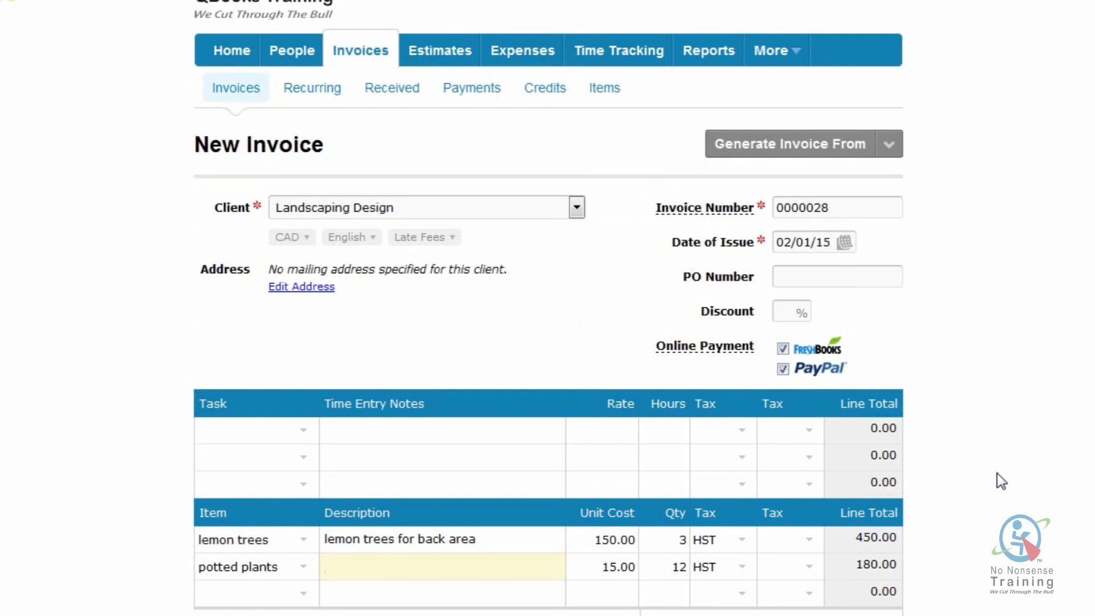
{"action": "left_click", "coordinate": [342, 432]}
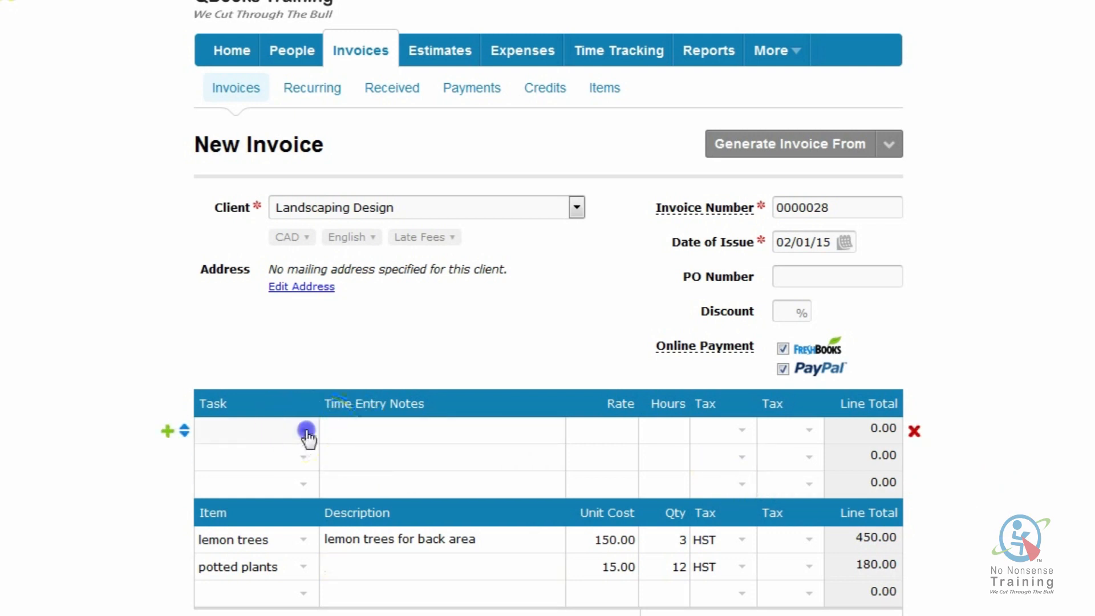
Step: Choose the landscaping task and enter the note 'landscaping design services'
{"action": "left_click", "coordinate": [306, 436]}
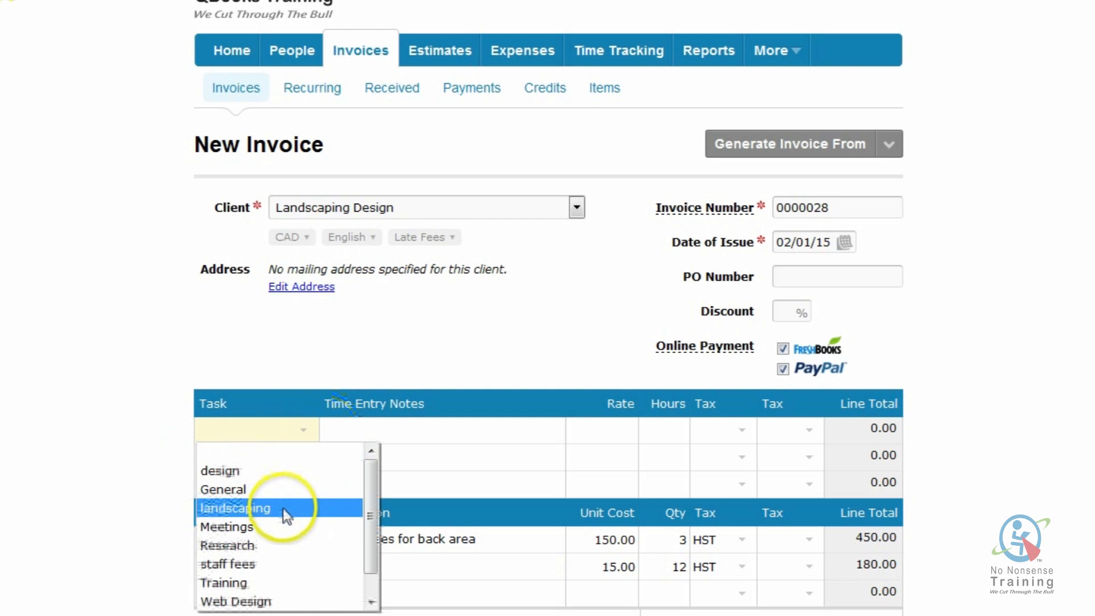
{"action": "left_click", "coordinate": [235, 509]}
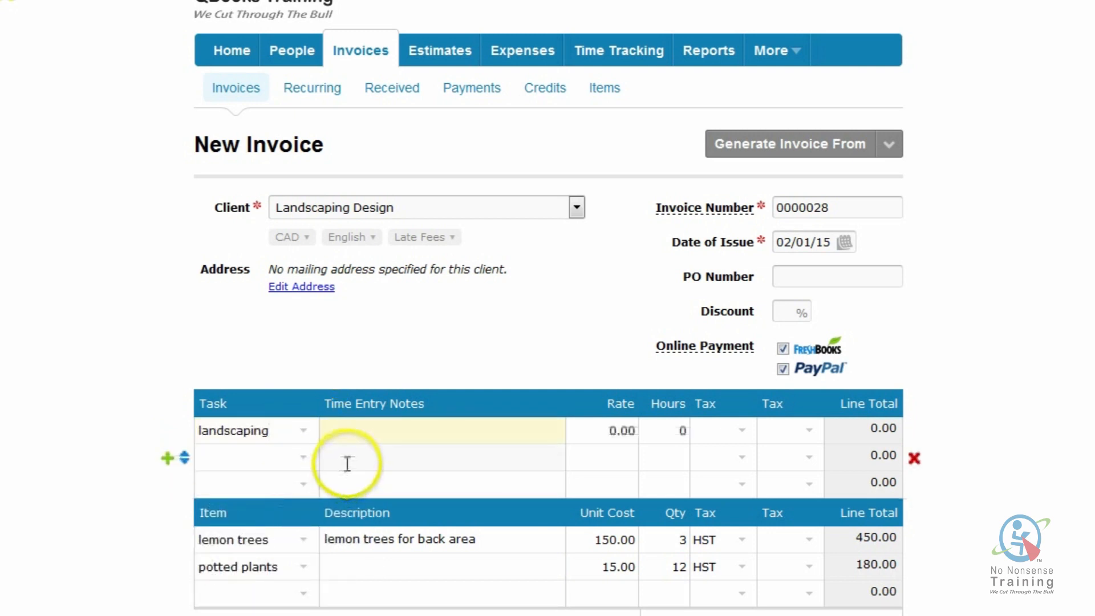
{"action": "left_click", "coordinate": [303, 430]}
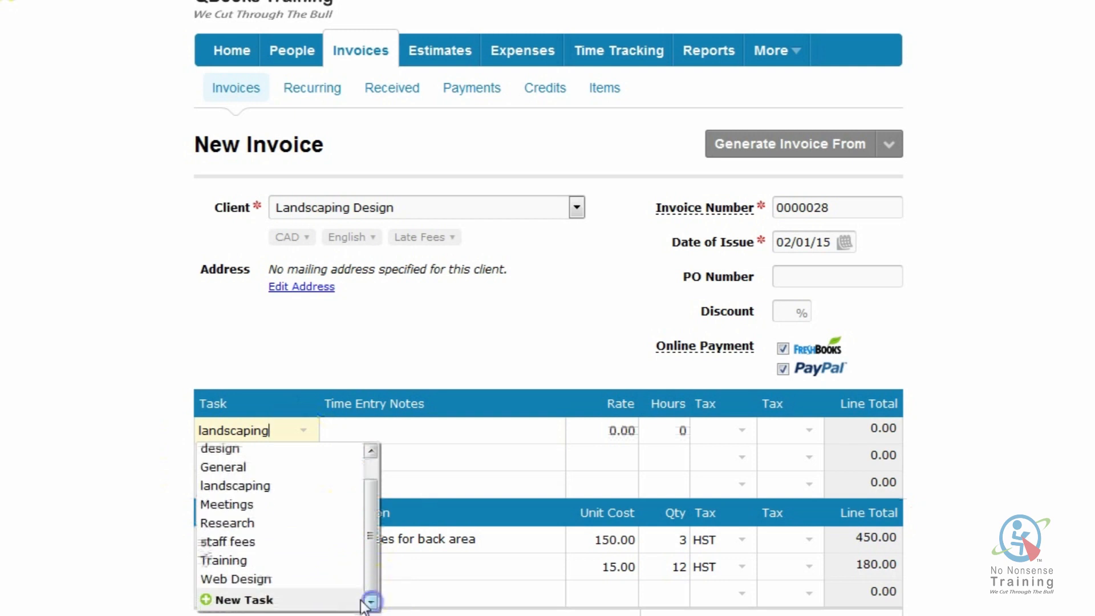
{"action": "left_click", "coordinate": [235, 486]}
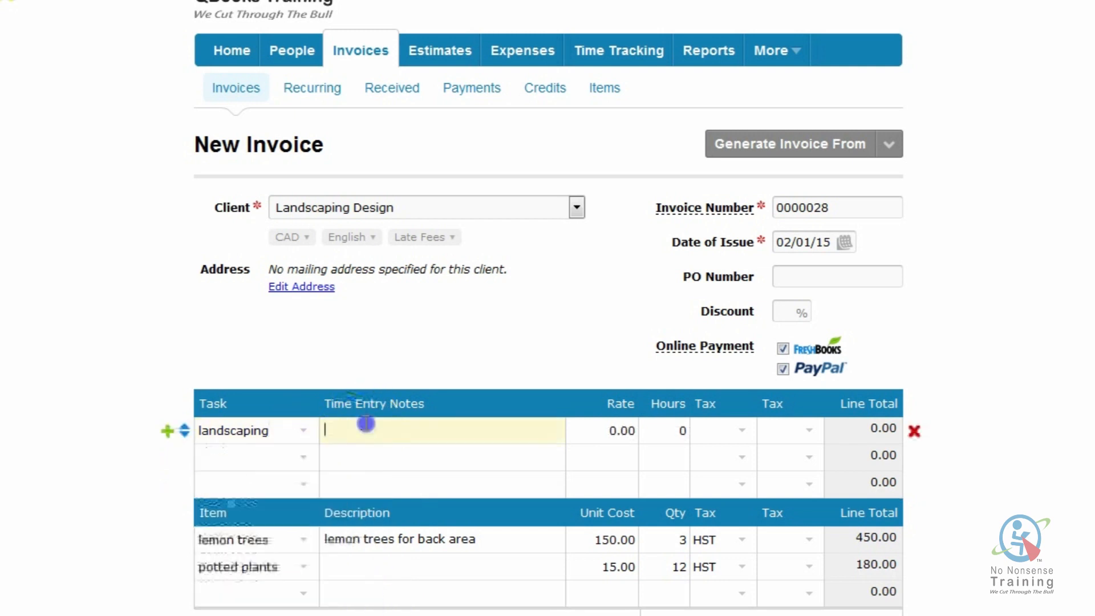
{"action": "mouse_move", "coordinate": [418, 446]}
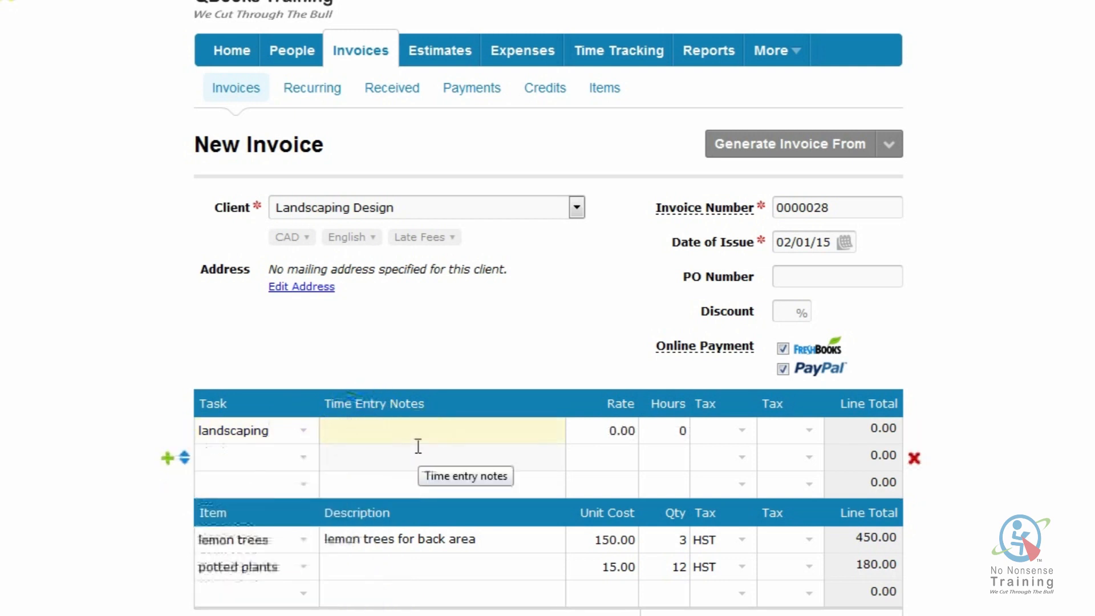
{"action": "type", "text": "landscaping des"}
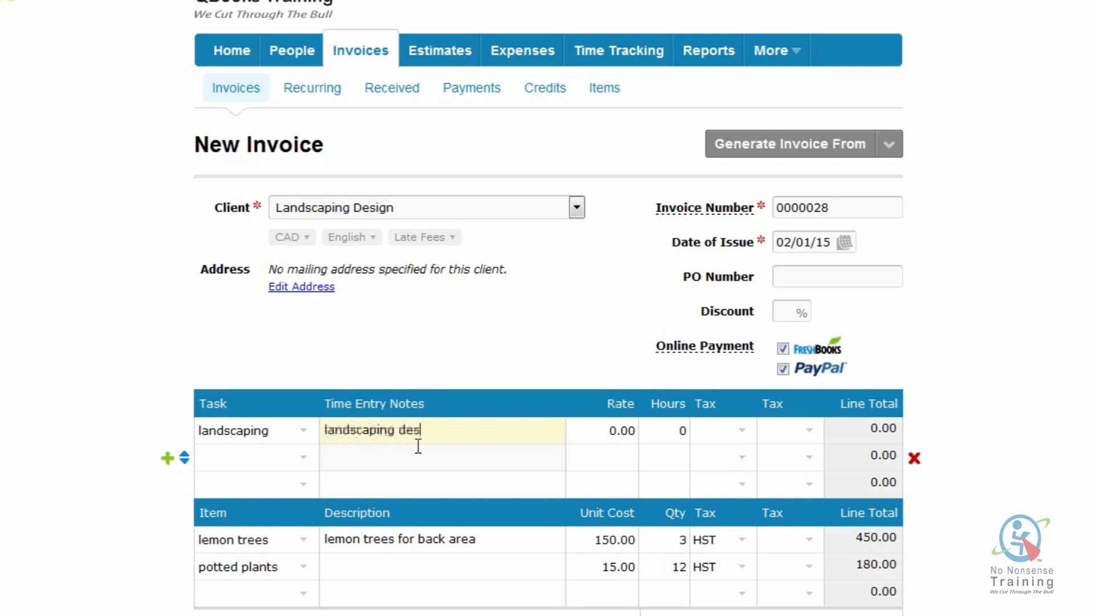
{"action": "type", "text": "ign"}
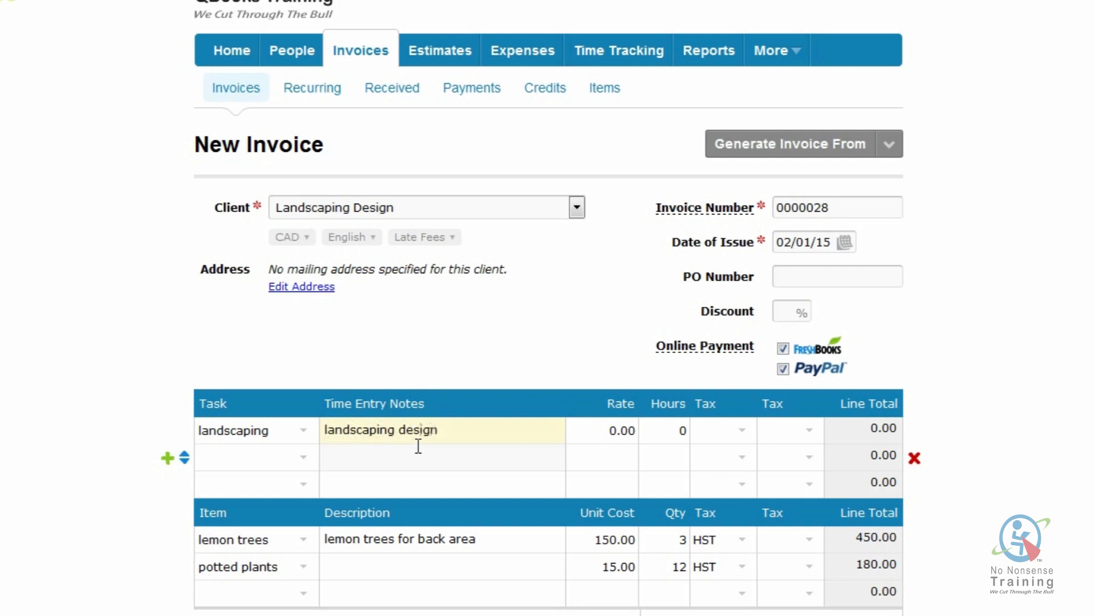
{"action": "type", "text": "services"}
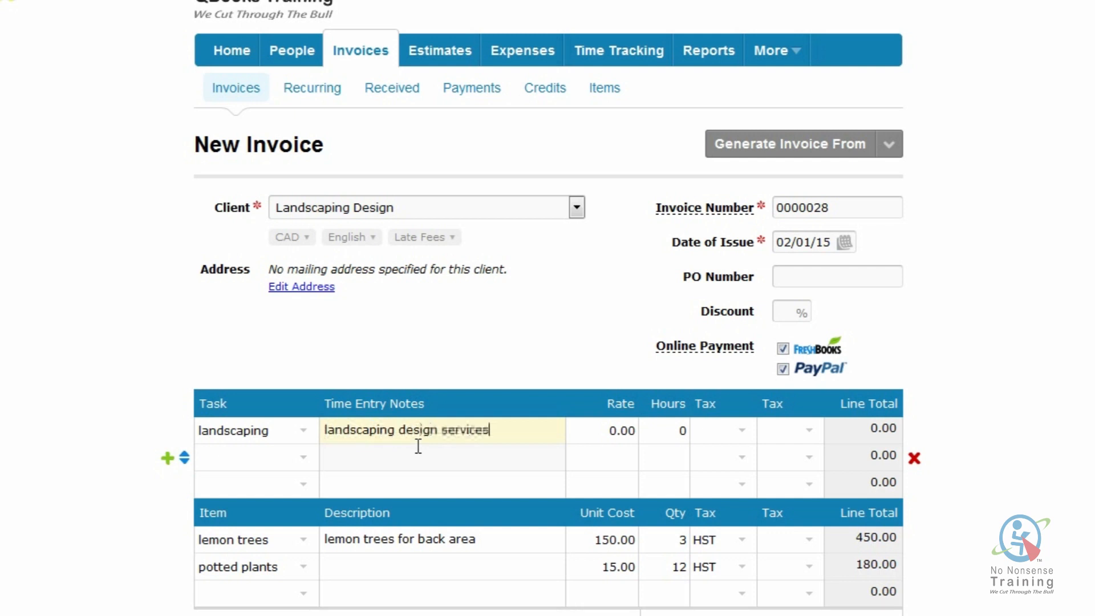
Step: Set rate 65 for 12 hours and apply HST, totalling 780.00
{"action": "left_click", "coordinate": [621, 431]}
{"action": "type", "text": "65"}
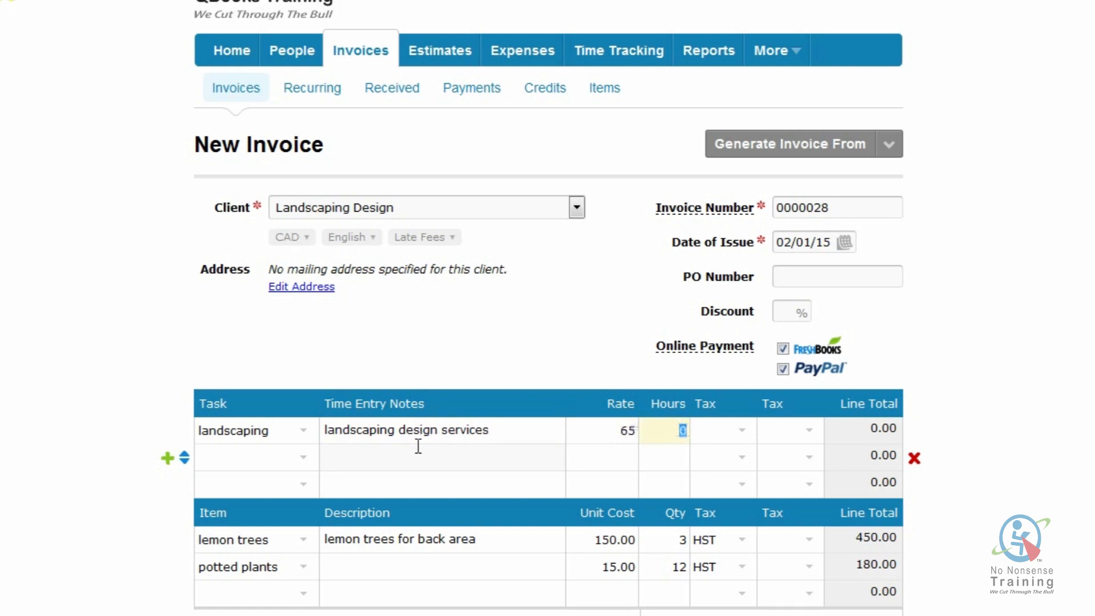
{"action": "type", "text": "12"}
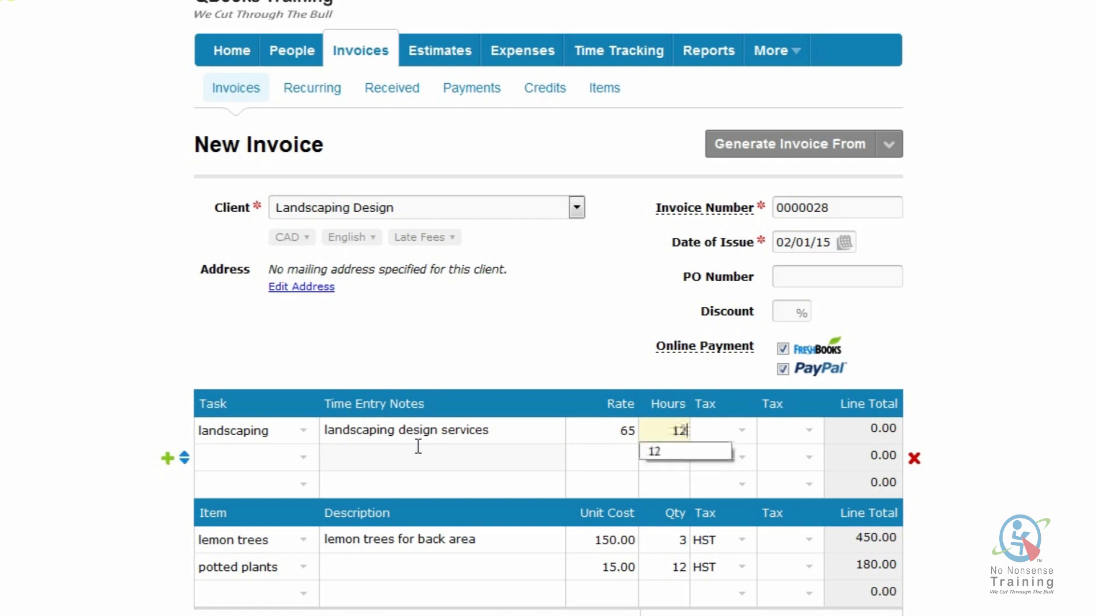
{"action": "left_click", "coordinate": [705, 431]}
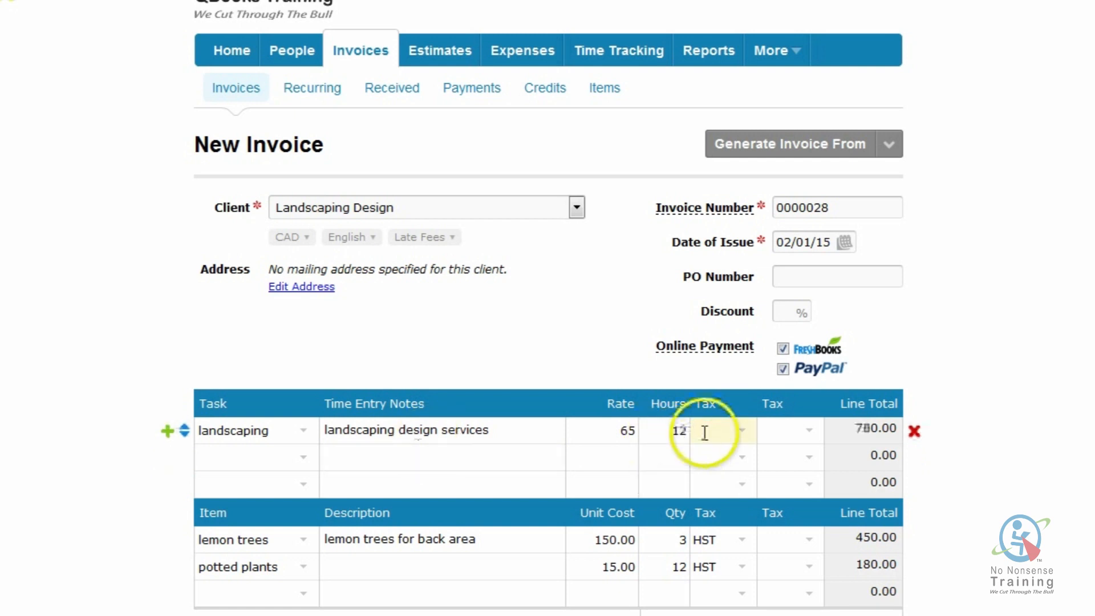
{"action": "left_click", "coordinate": [741, 430]}
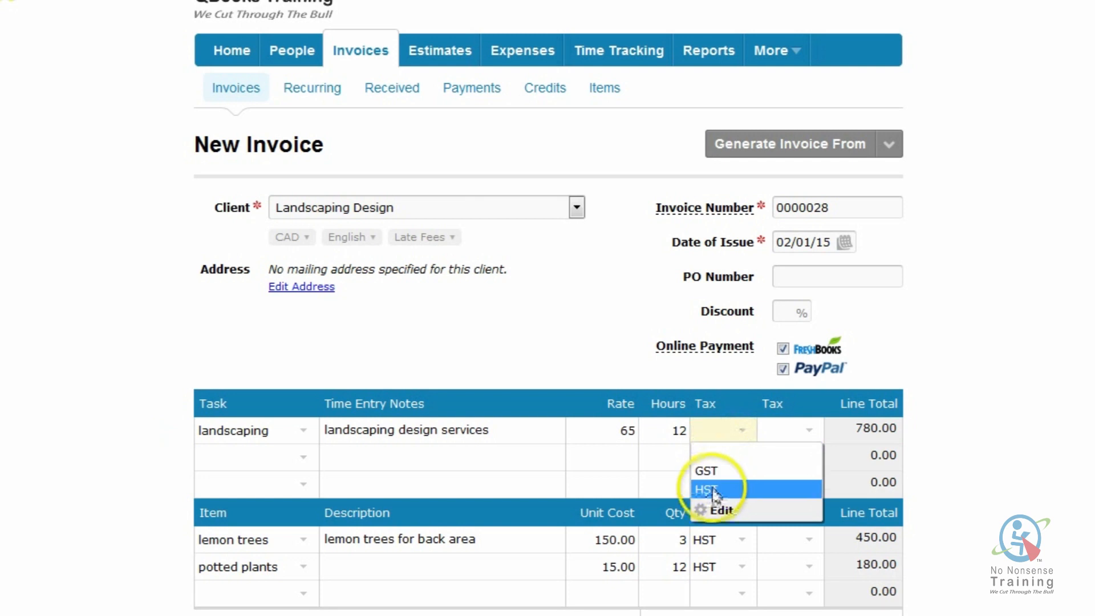
{"action": "left_click", "coordinate": [709, 489]}
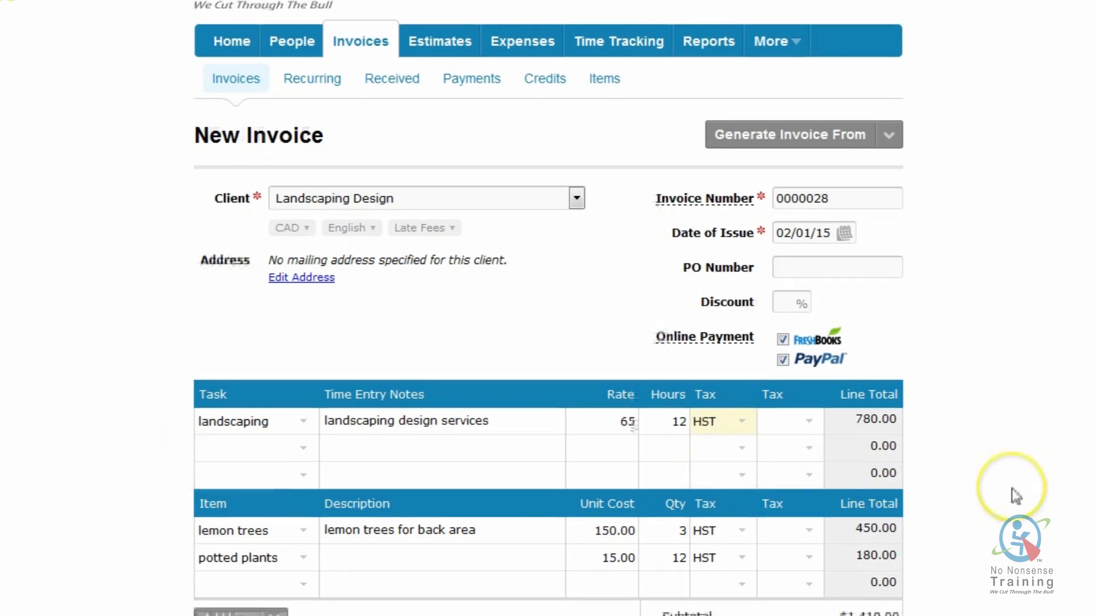
{"action": "scroll", "scroll_direction": "down", "scroll_amount": 3}
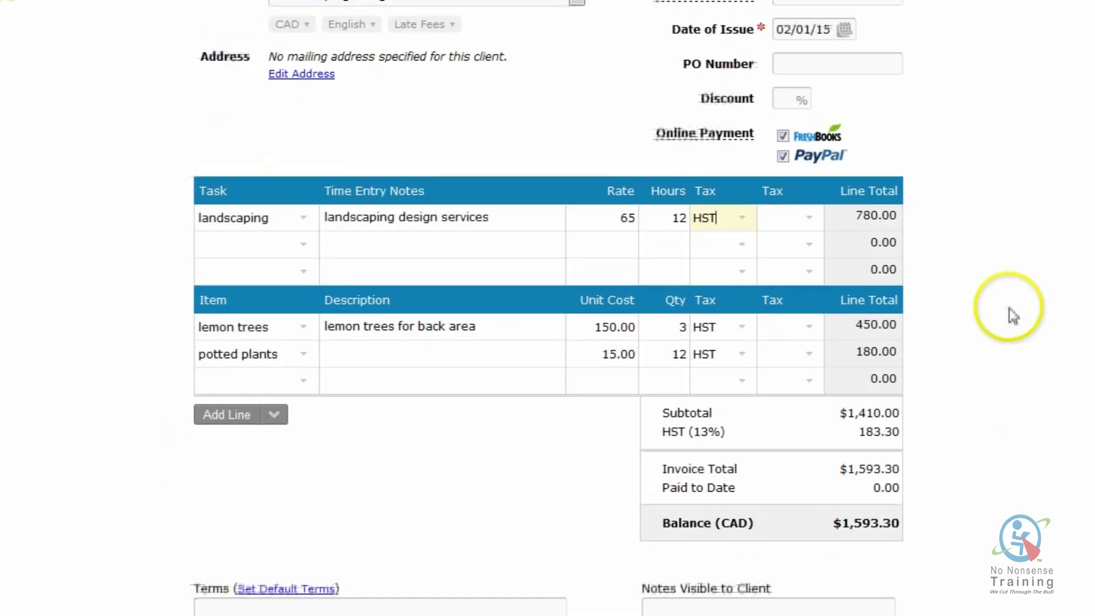
{"action": "mouse_move", "coordinate": [915, 218]}
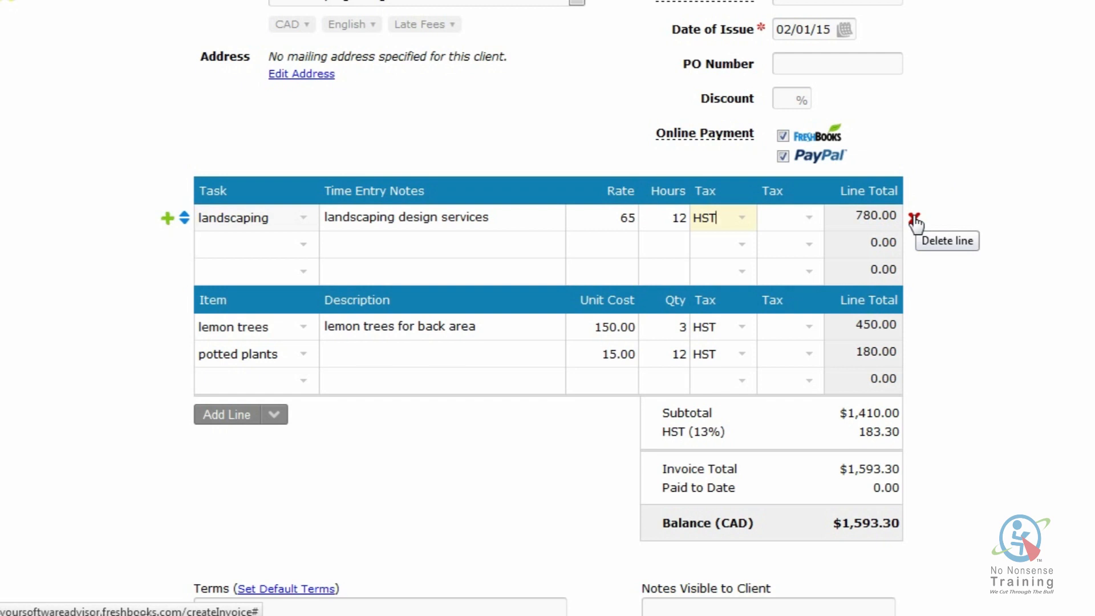
{"action": "scroll", "scroll_direction": "down", "scroll_amount": 3}
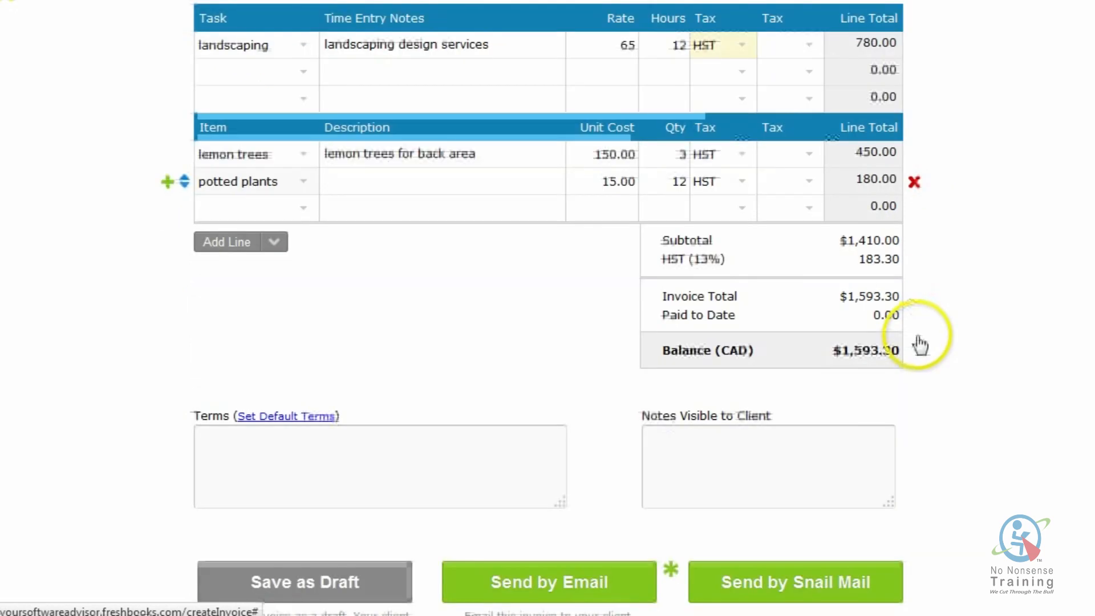
{"action": "scroll", "scroll_direction": "down", "scroll_amount": 3}
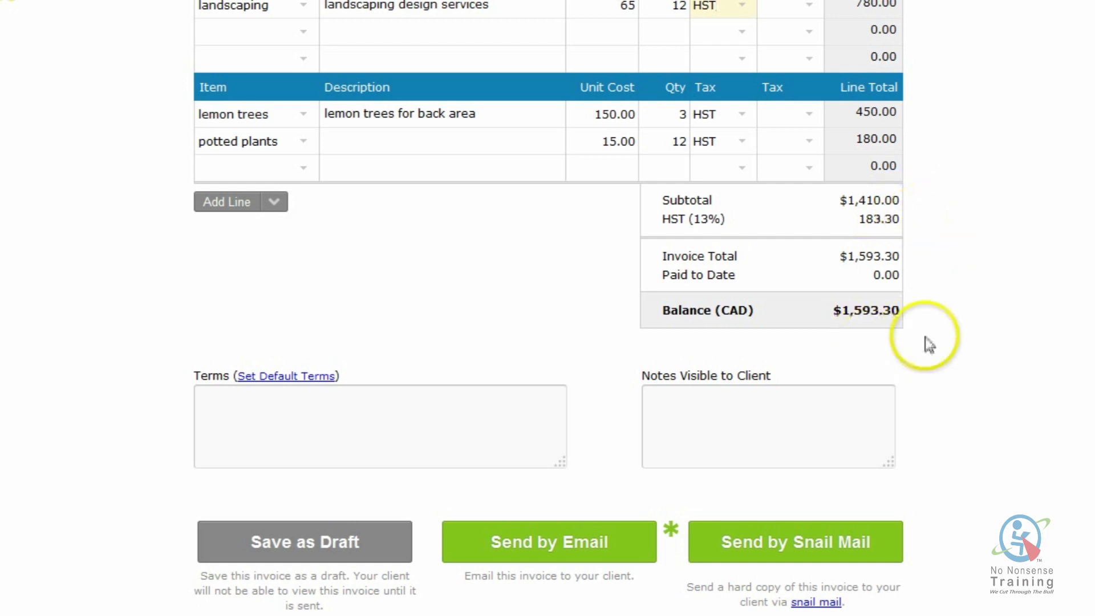
{"action": "scroll", "scroll_direction": "down", "scroll_amount": 3}
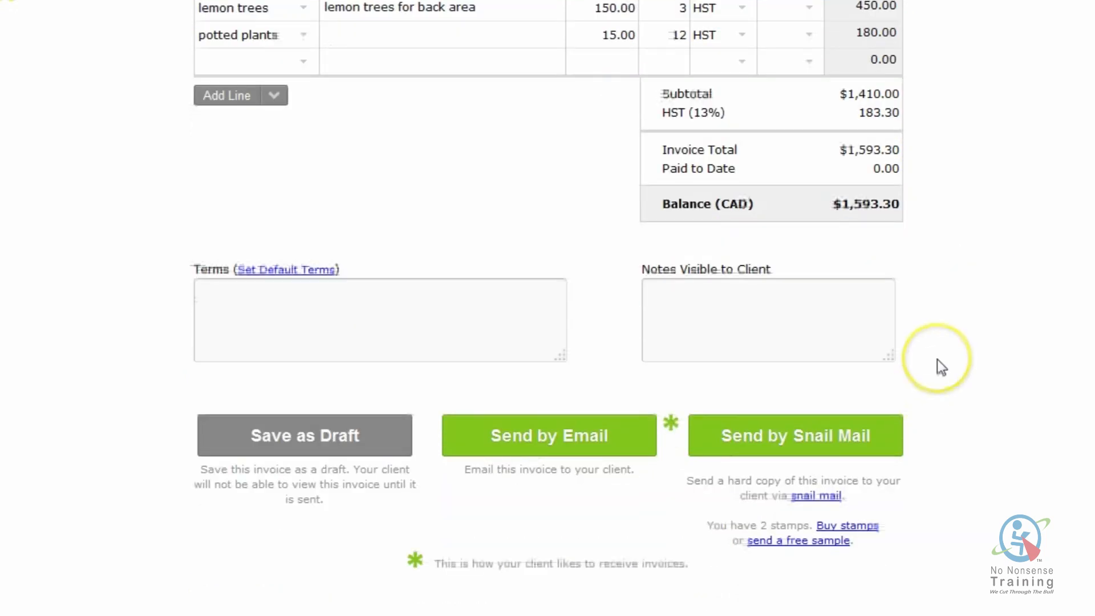
{"action": "mouse_move", "coordinate": [942, 366]}
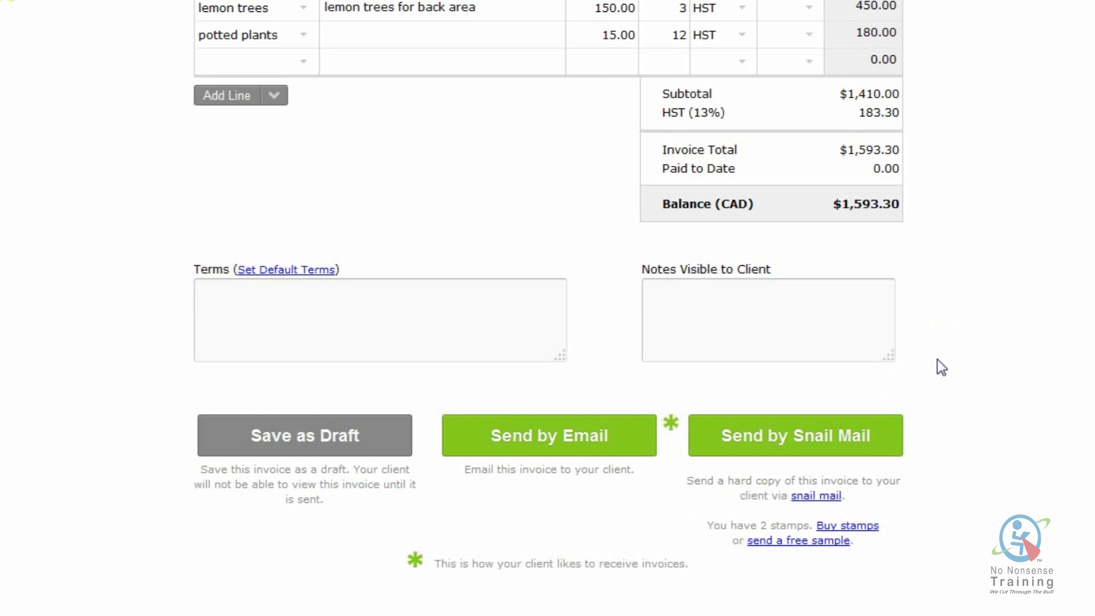
Step: Add the client-visible note 'Thank you for your business'
{"action": "left_click", "coordinate": [686, 294]}
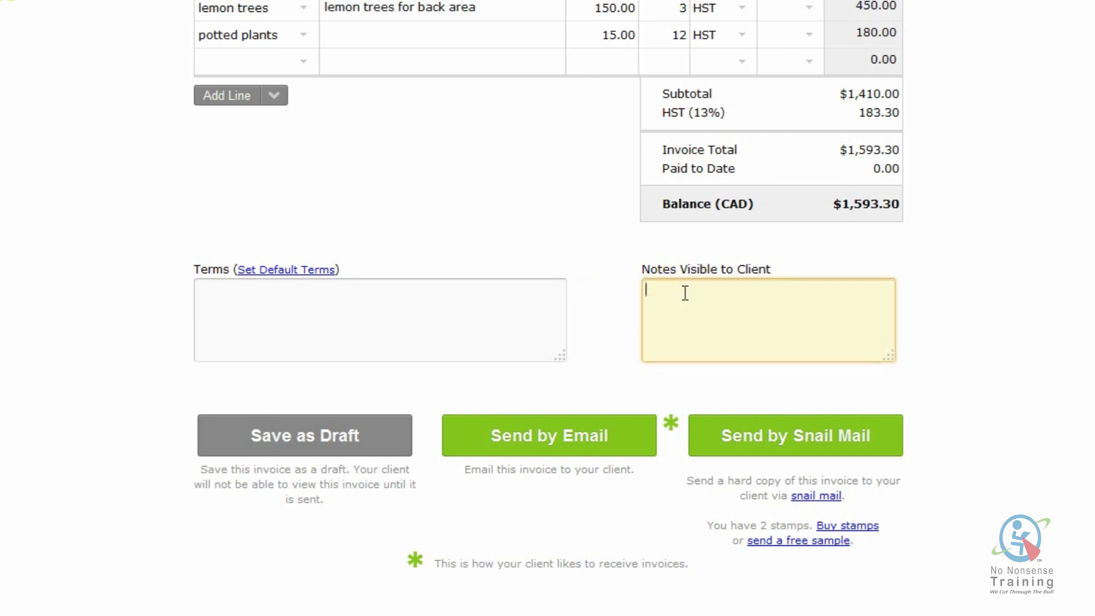
{"action": "type", "text": "Thank"}
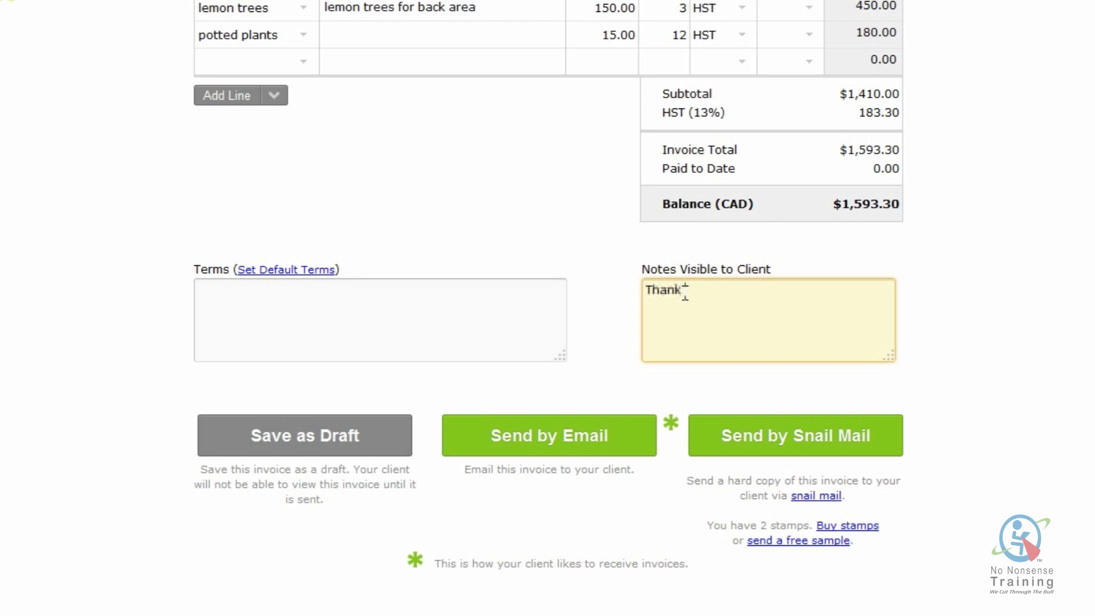
{"action": "type", "text": "you for your"}
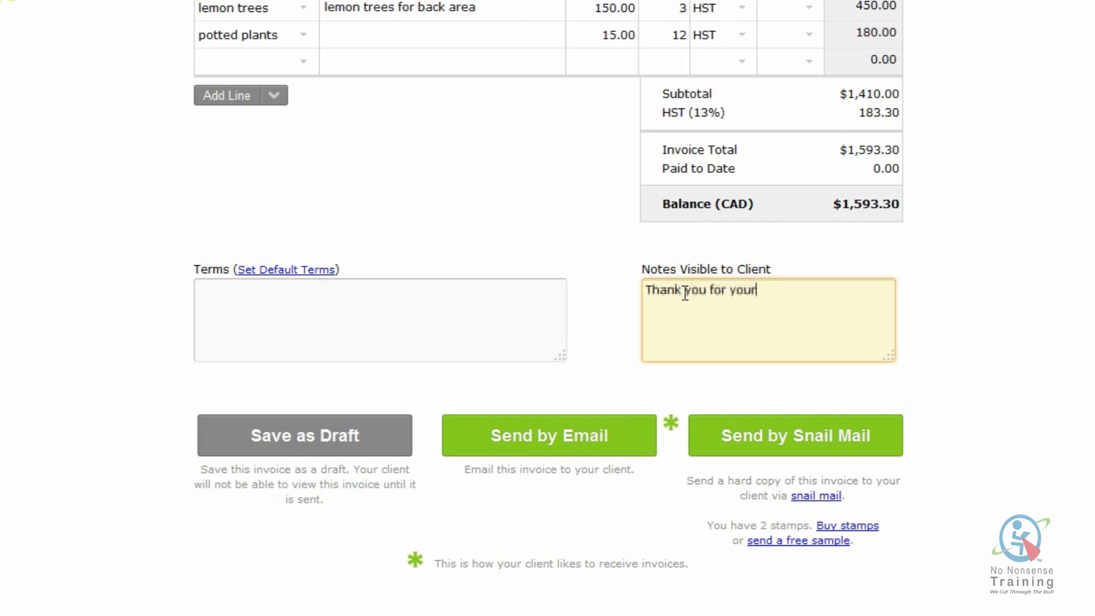
{"action": "type", "text": "bu"}
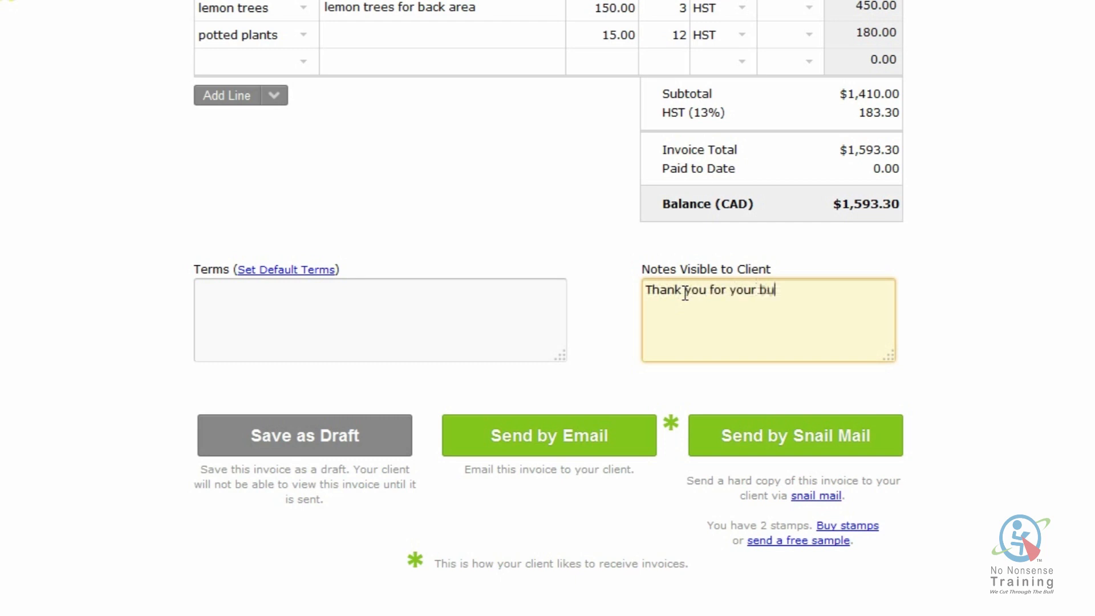
{"action": "type", "text": "siness"}
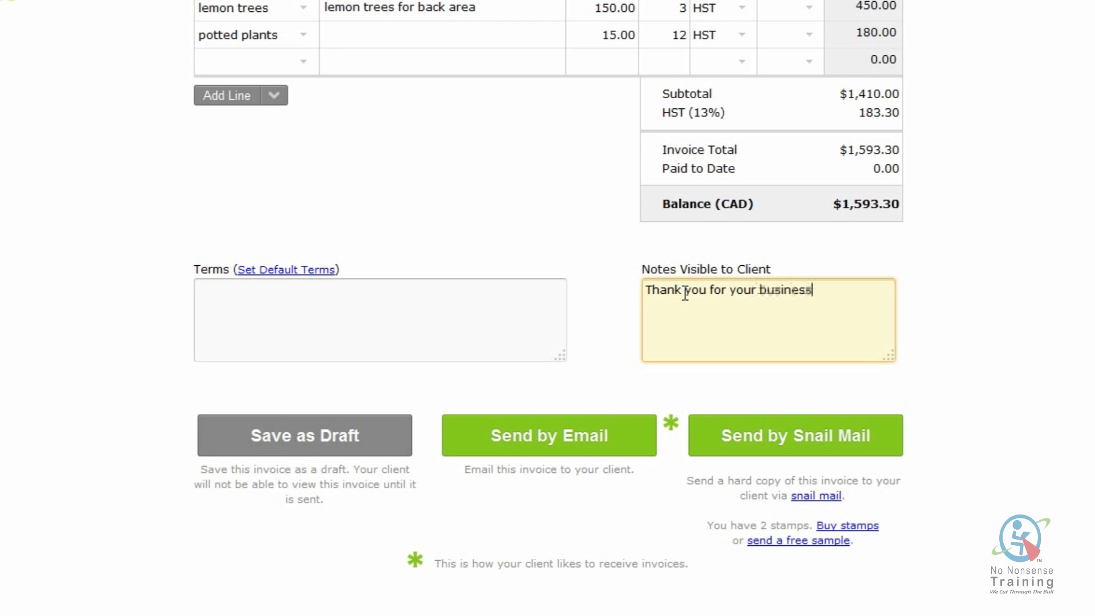
Step: Set the terms to 'Please pay your invoice within 30 days'
{"action": "left_click", "coordinate": [363, 312]}
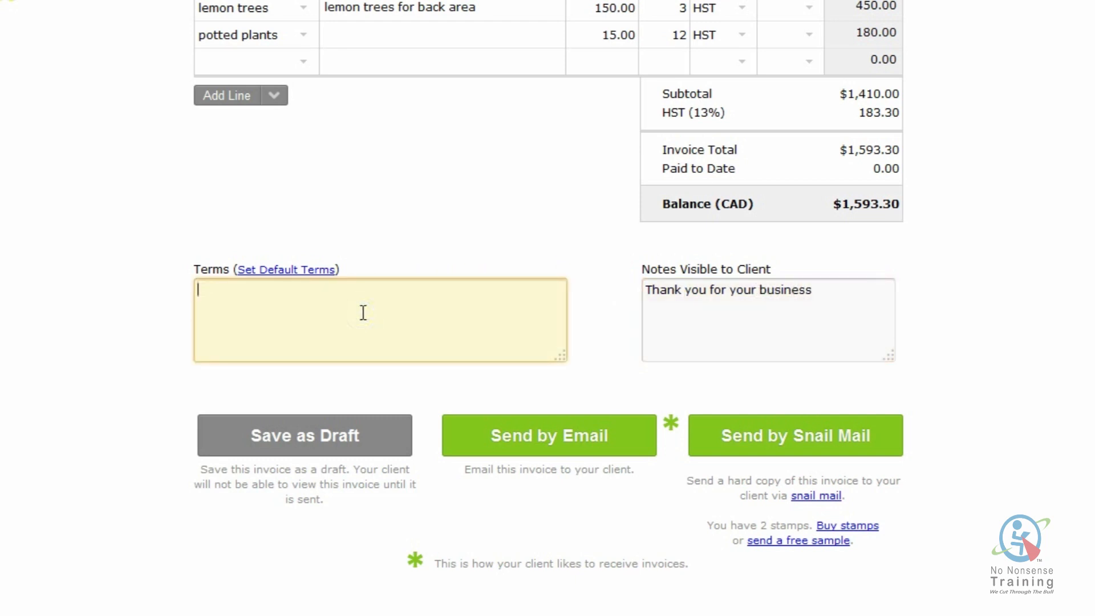
{"action": "type", "text": "Please"}
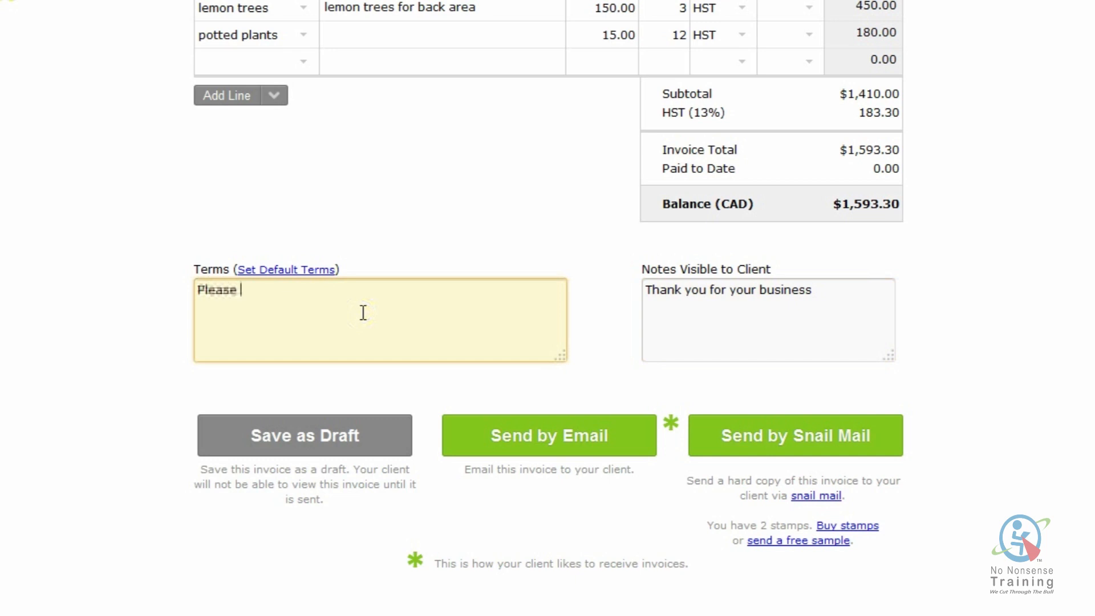
{"action": "type", "text": "pay"}
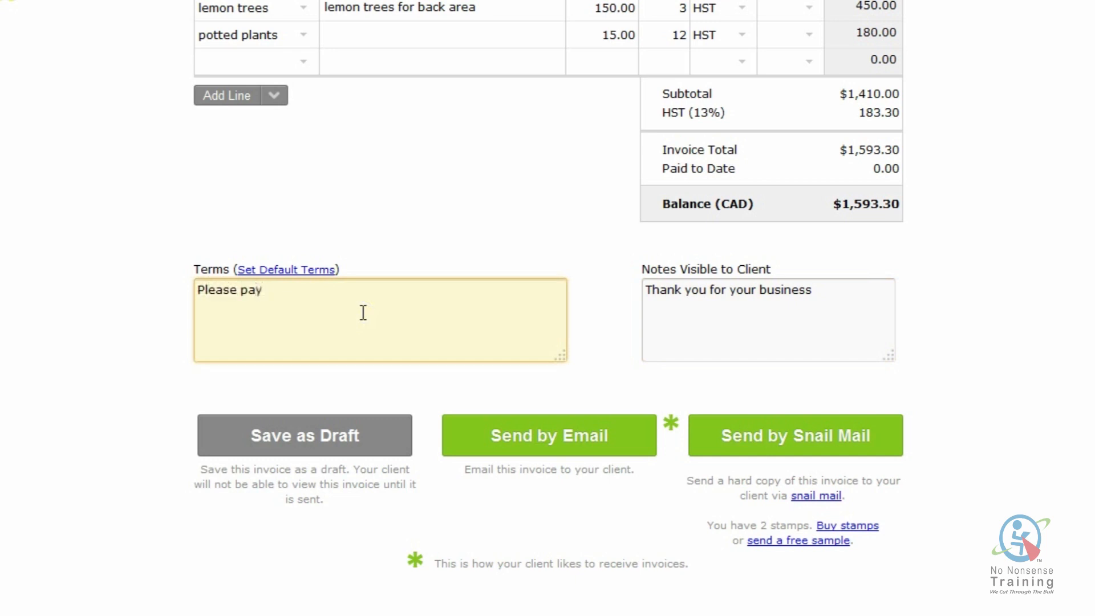
{"action": "type", "text": "your invoice"}
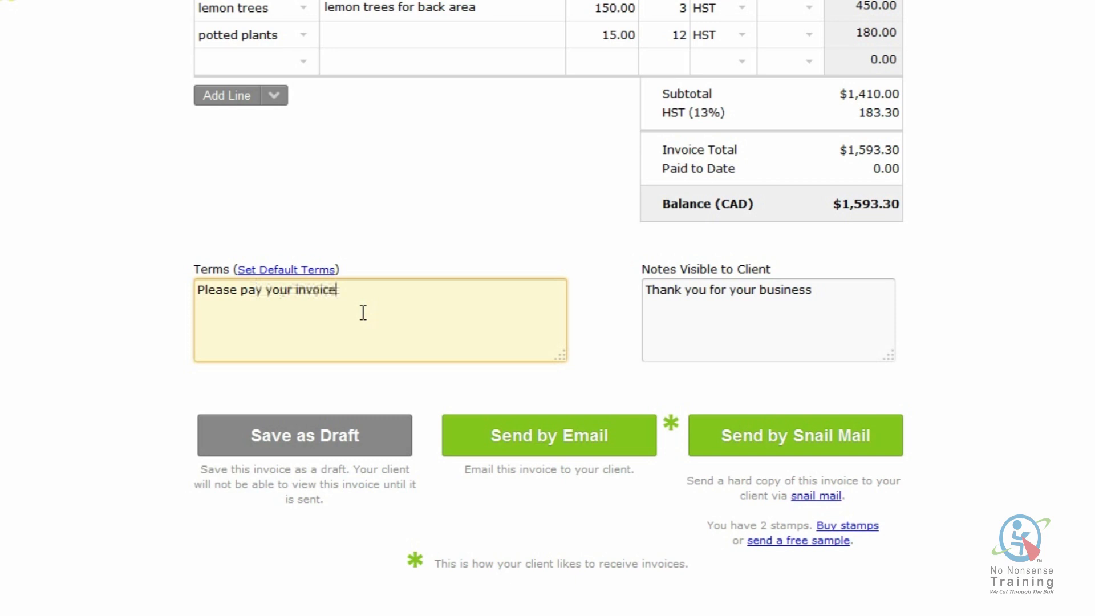
{"action": "type", "text": "within"}
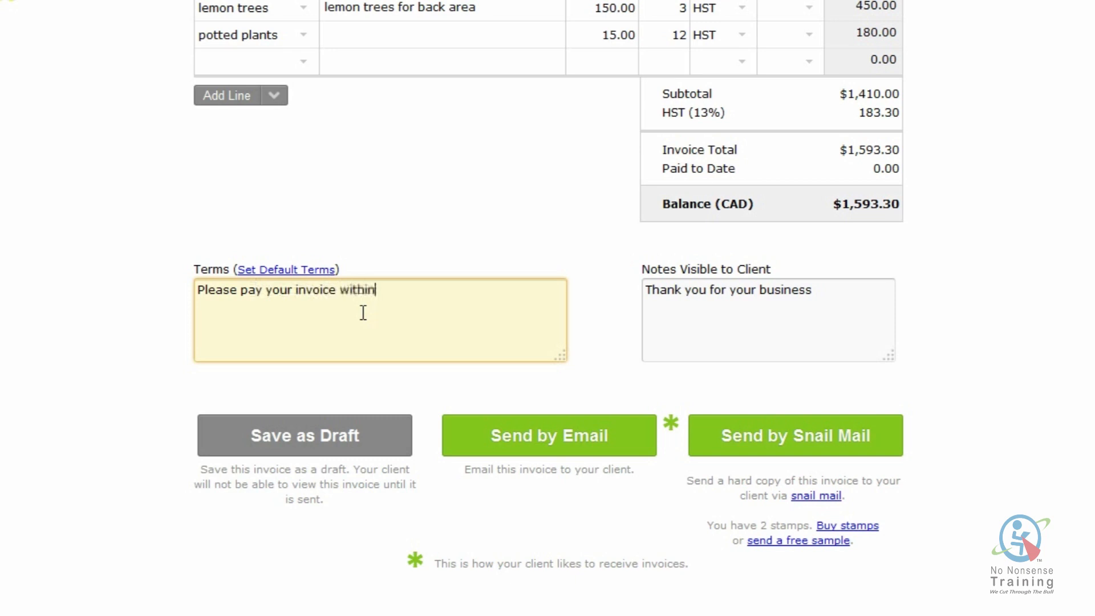
{"action": "type", "text": "30 days"}
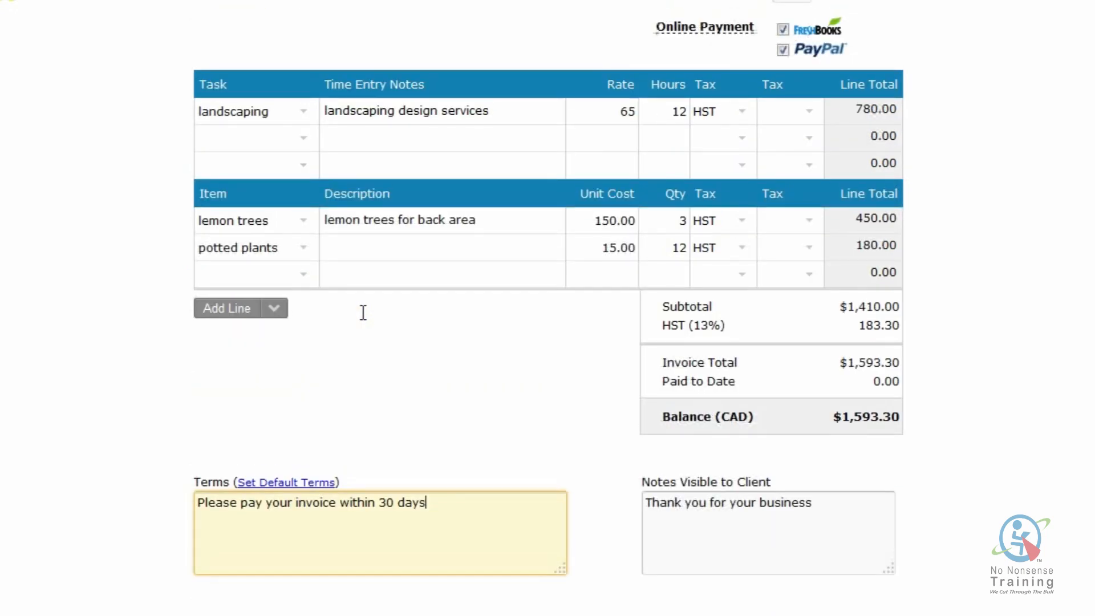
Step: Send invoice 0000028 to Landscaping Design through the Send Invoice By Email dialog
{"action": "scroll", "scroll_direction": "down", "scroll_amount": 3}
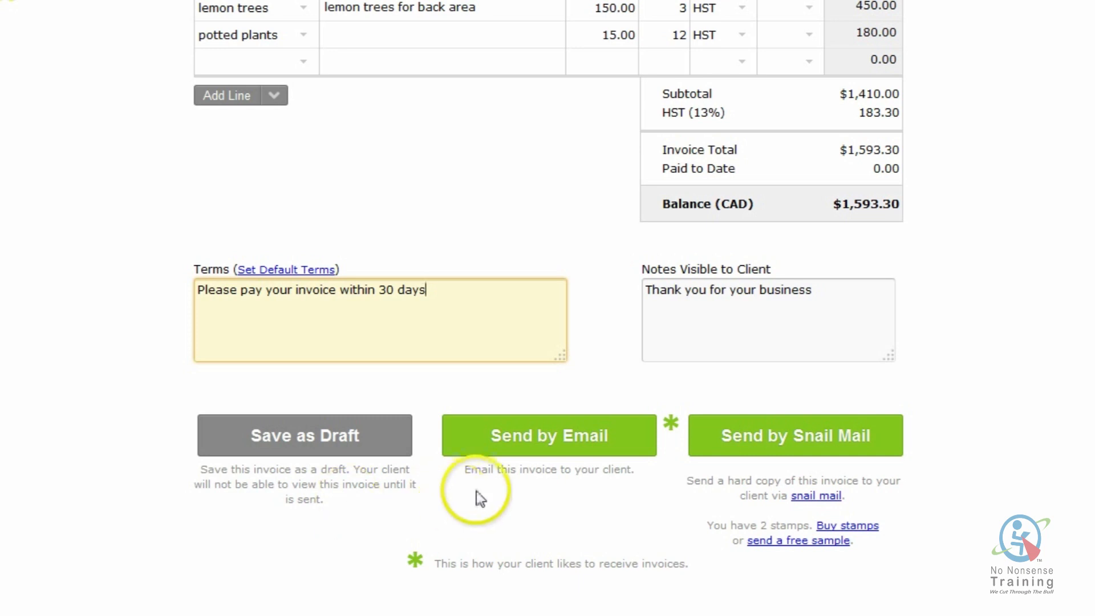
{"action": "left_click", "coordinate": [549, 436]}
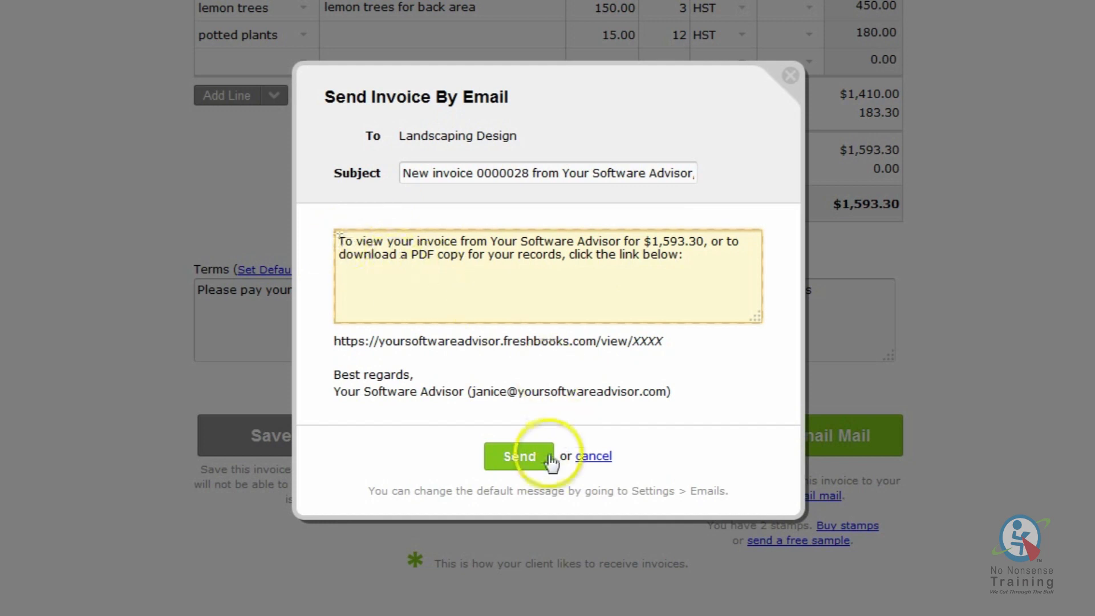
{"action": "left_click", "coordinate": [520, 455]}
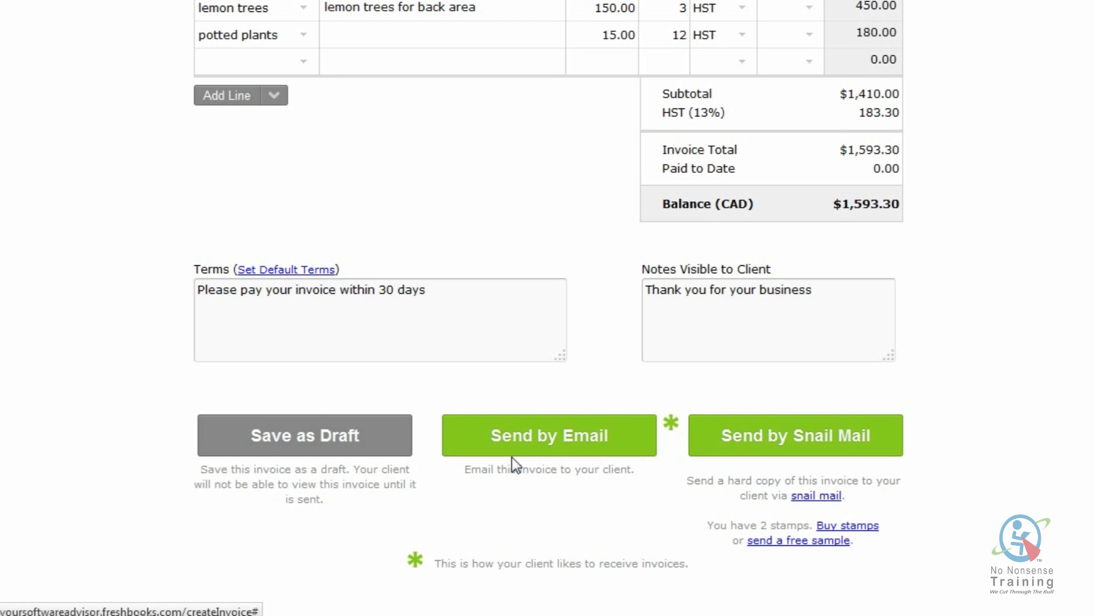
Step: Preview invoice 0000028, now marked SENT, from the sent confirmation
{"action": "left_click", "coordinate": [549, 436]}
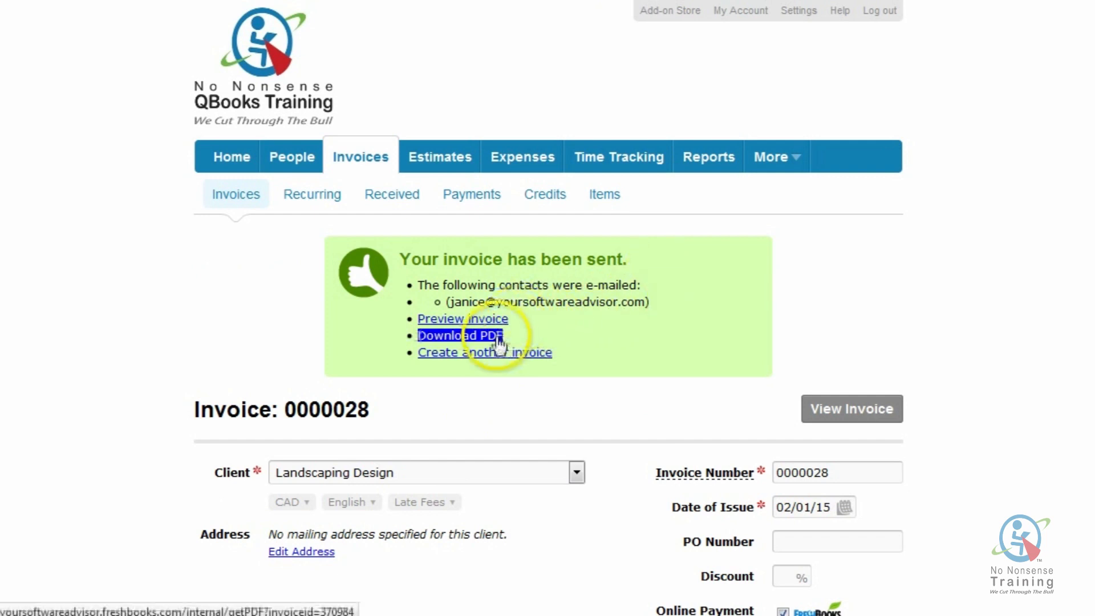
{"action": "mouse_move", "coordinate": [536, 338]}
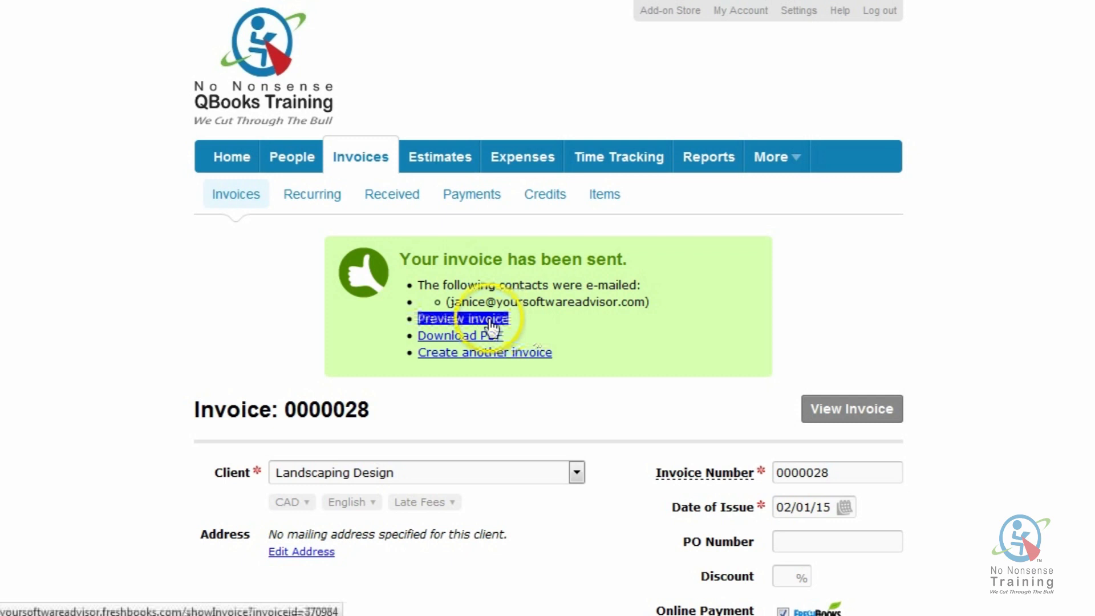
{"action": "left_click", "coordinate": [464, 318]}
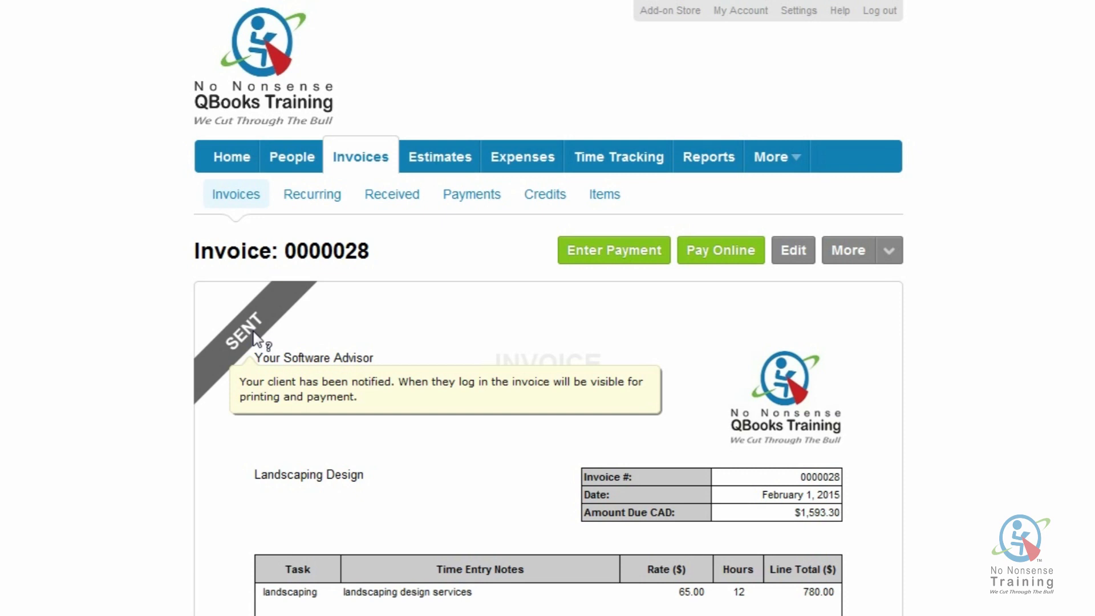
{"action": "mouse_move", "coordinate": [81, 122]}
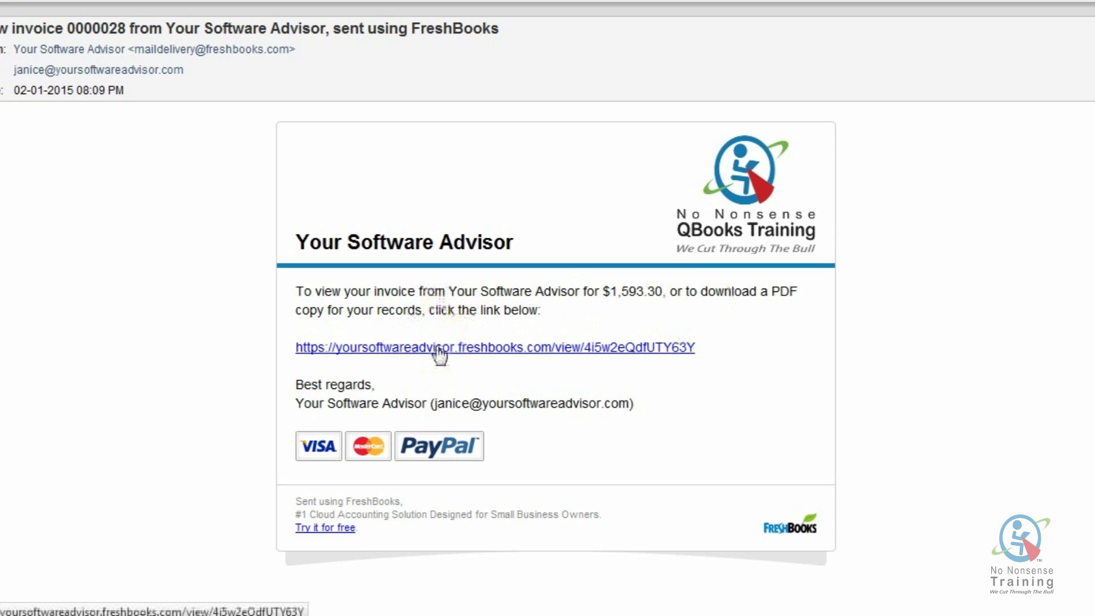
Step: Follow the emailed link to view invoice 0000028 online
{"action": "left_click", "coordinate": [440, 347]}
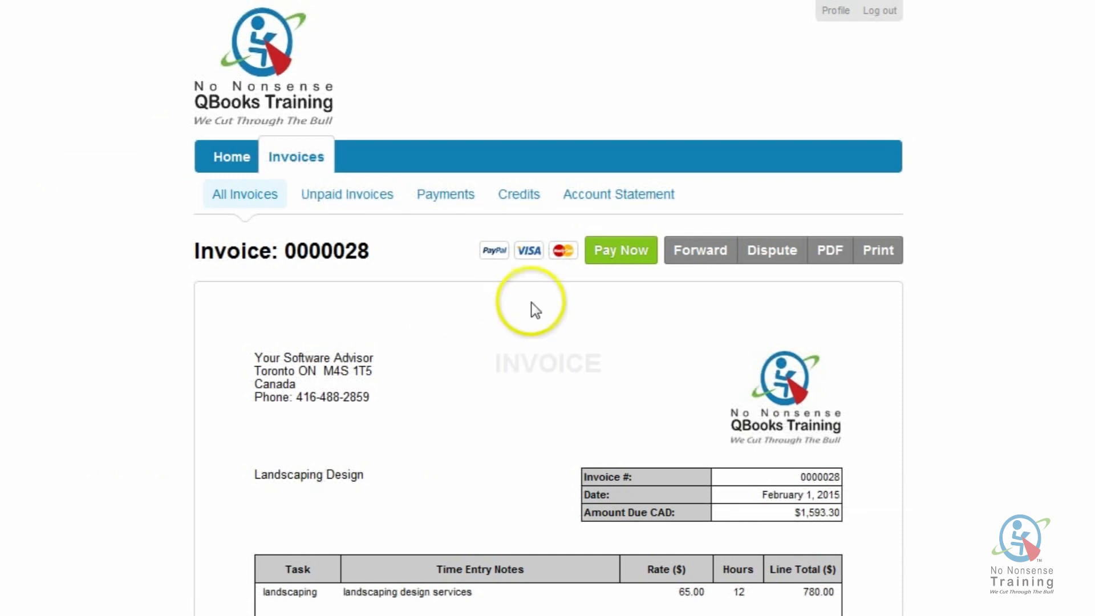
Step: Scroll through the client's view of invoice 0000028 with its payment options
{"action": "scroll", "scroll_direction": "down", "scroll_amount": 3}
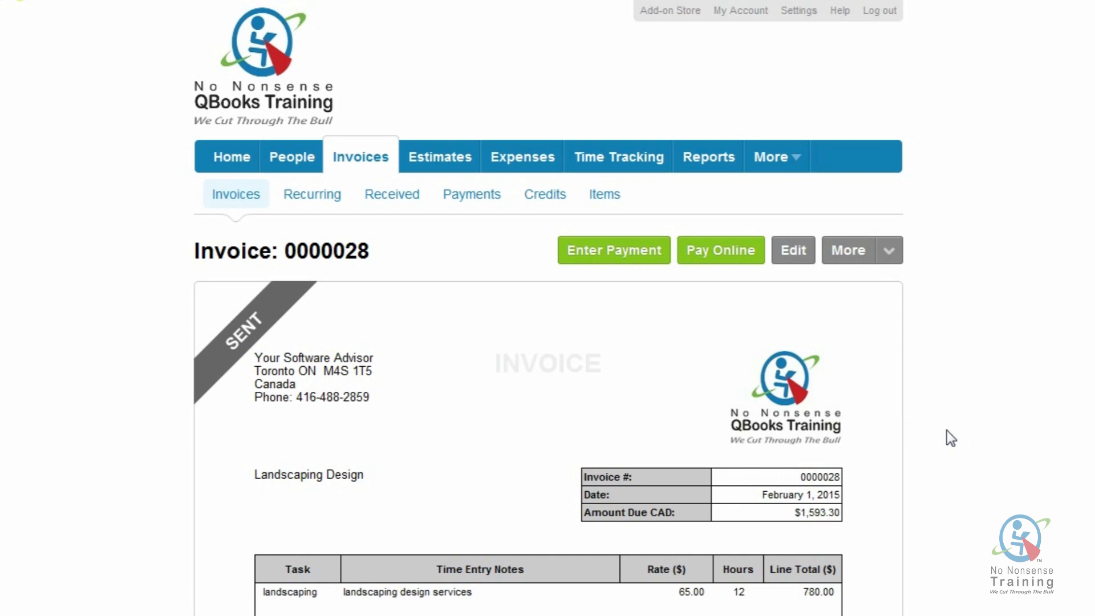
{"action": "scroll", "scroll_direction": "down", "scroll_amount": 3}
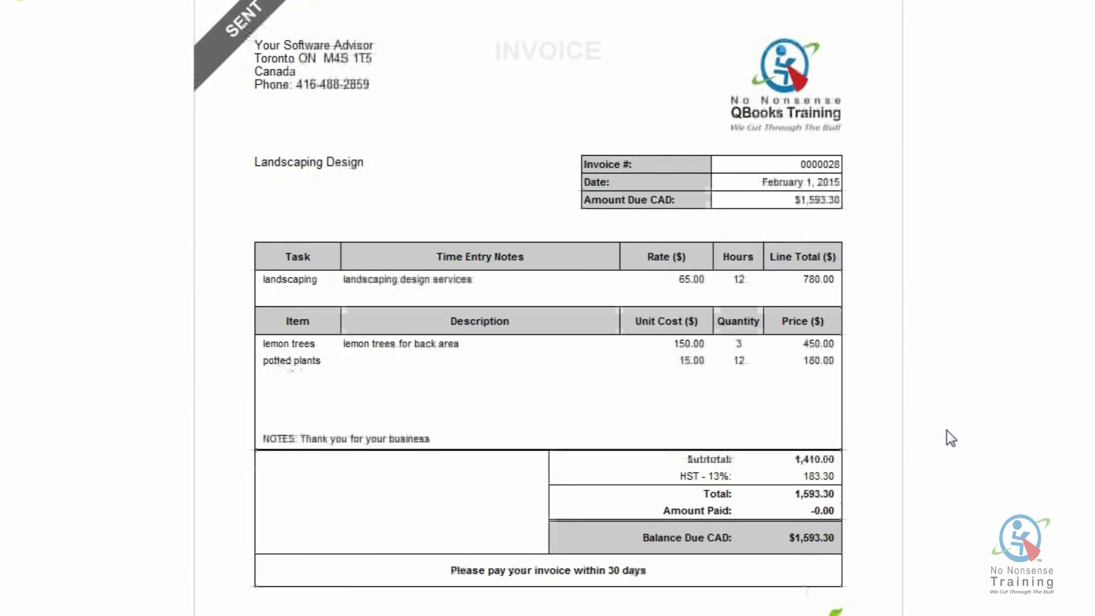
{"action": "scroll", "scroll_direction": "down", "scroll_amount": 3}
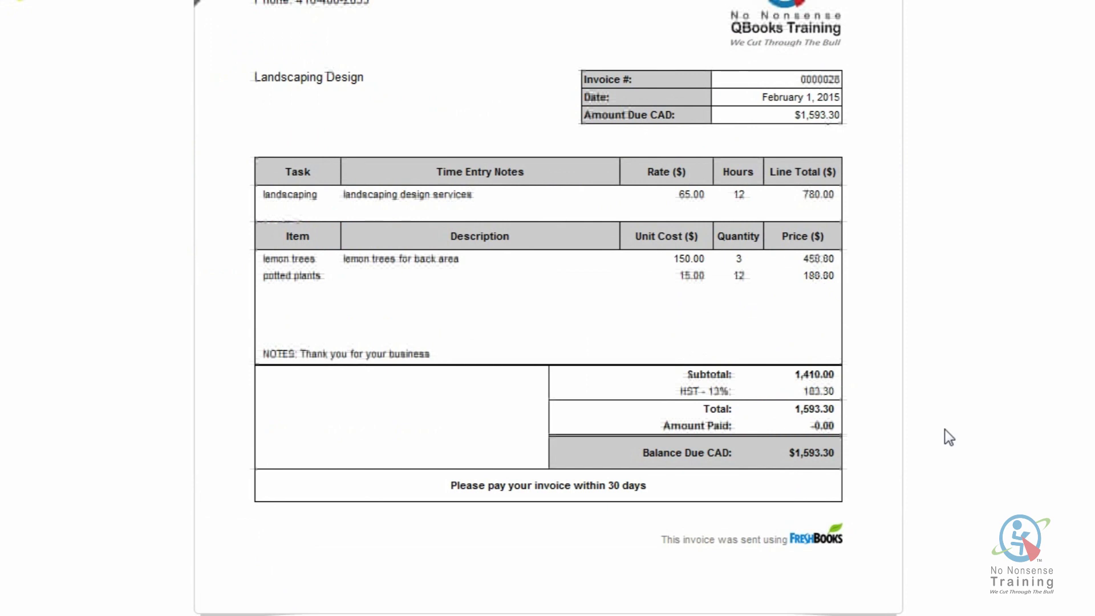
{"action": "scroll", "scroll_direction": "down", "scroll_amount": 3}
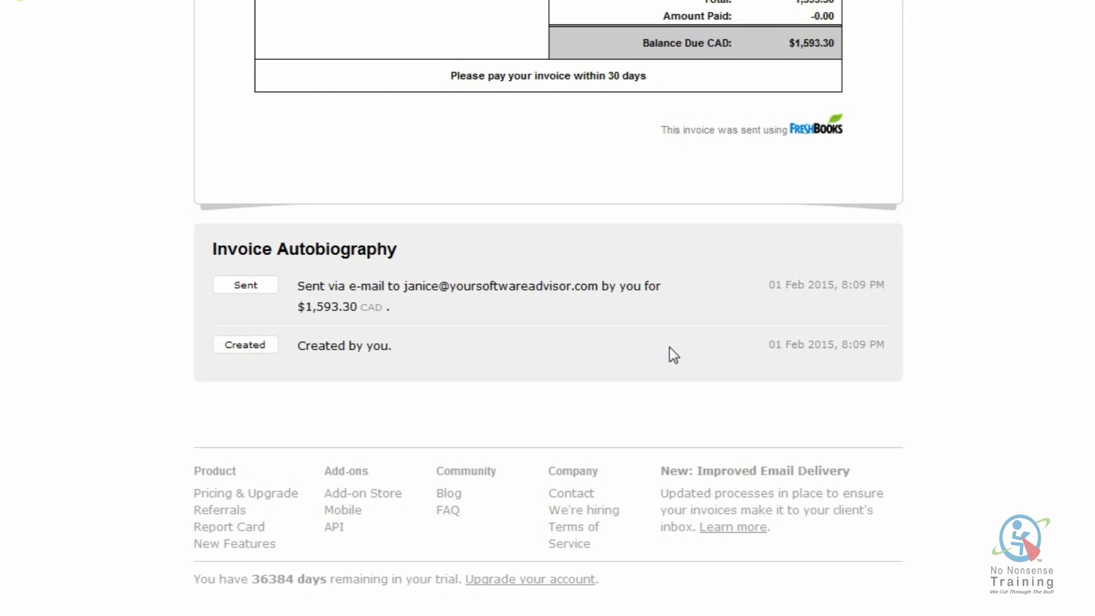
{"action": "scroll", "scroll_direction": "up", "scroll_amount": 3}
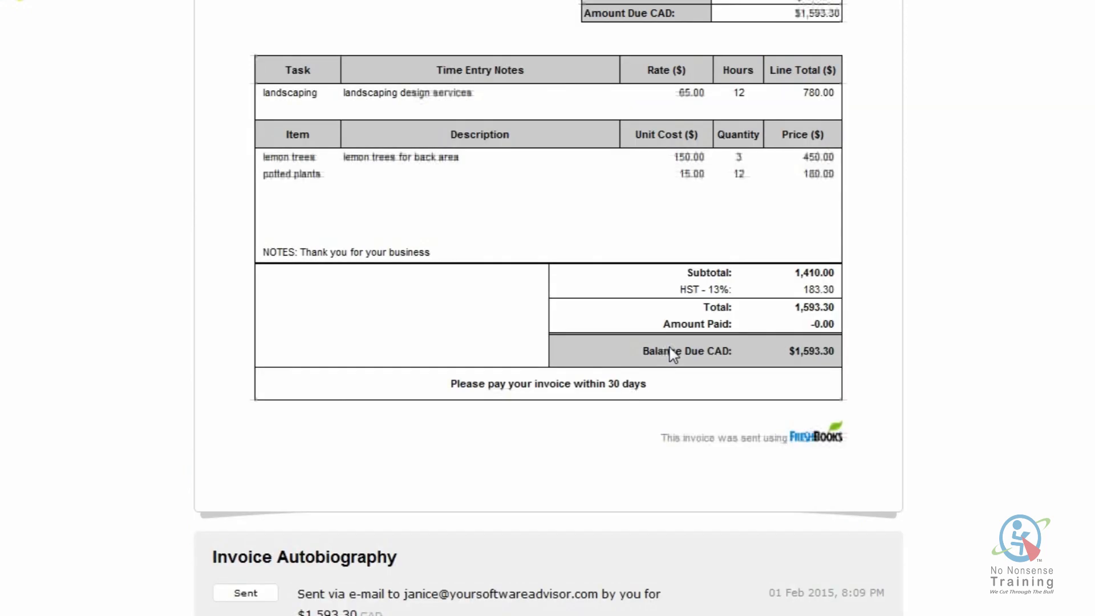
{"action": "scroll", "scroll_direction": "up", "scroll_amount": 3}
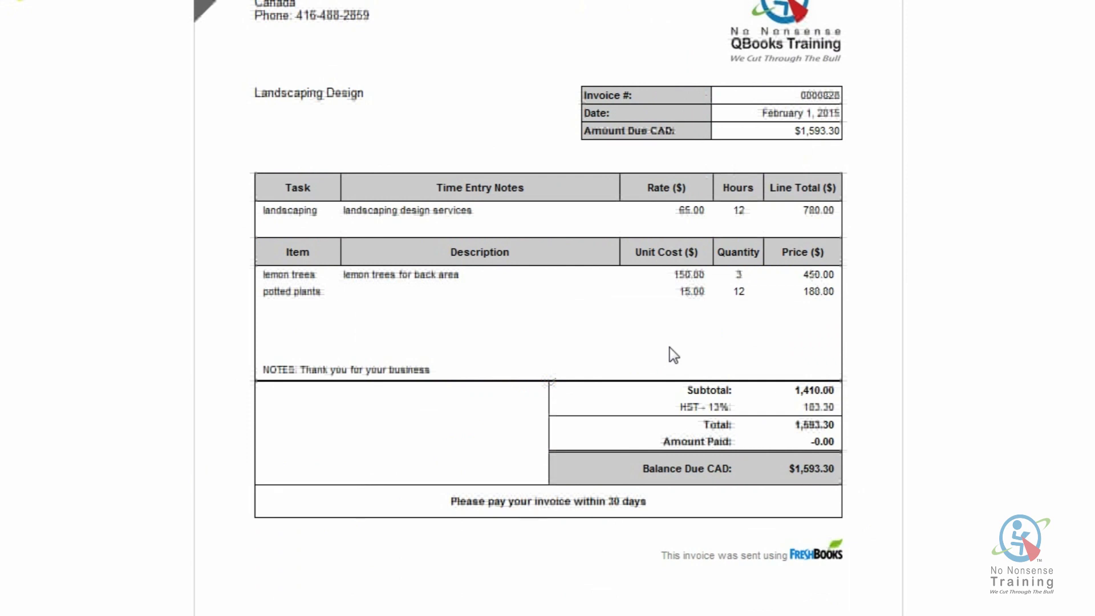